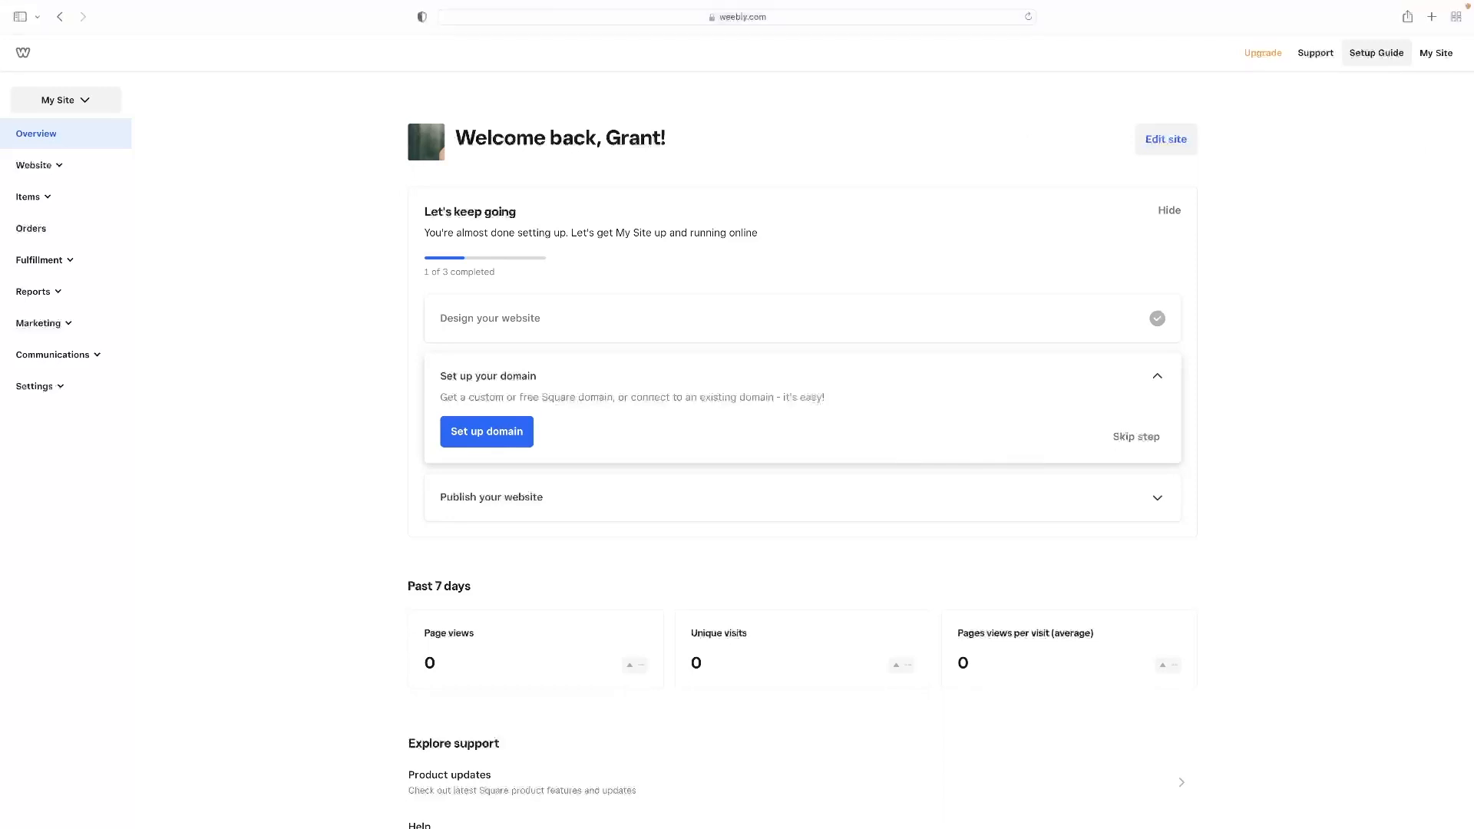
# Step: Start a new site from the site menu, choosing one with an online store
pyautogui.click(1435, 52)
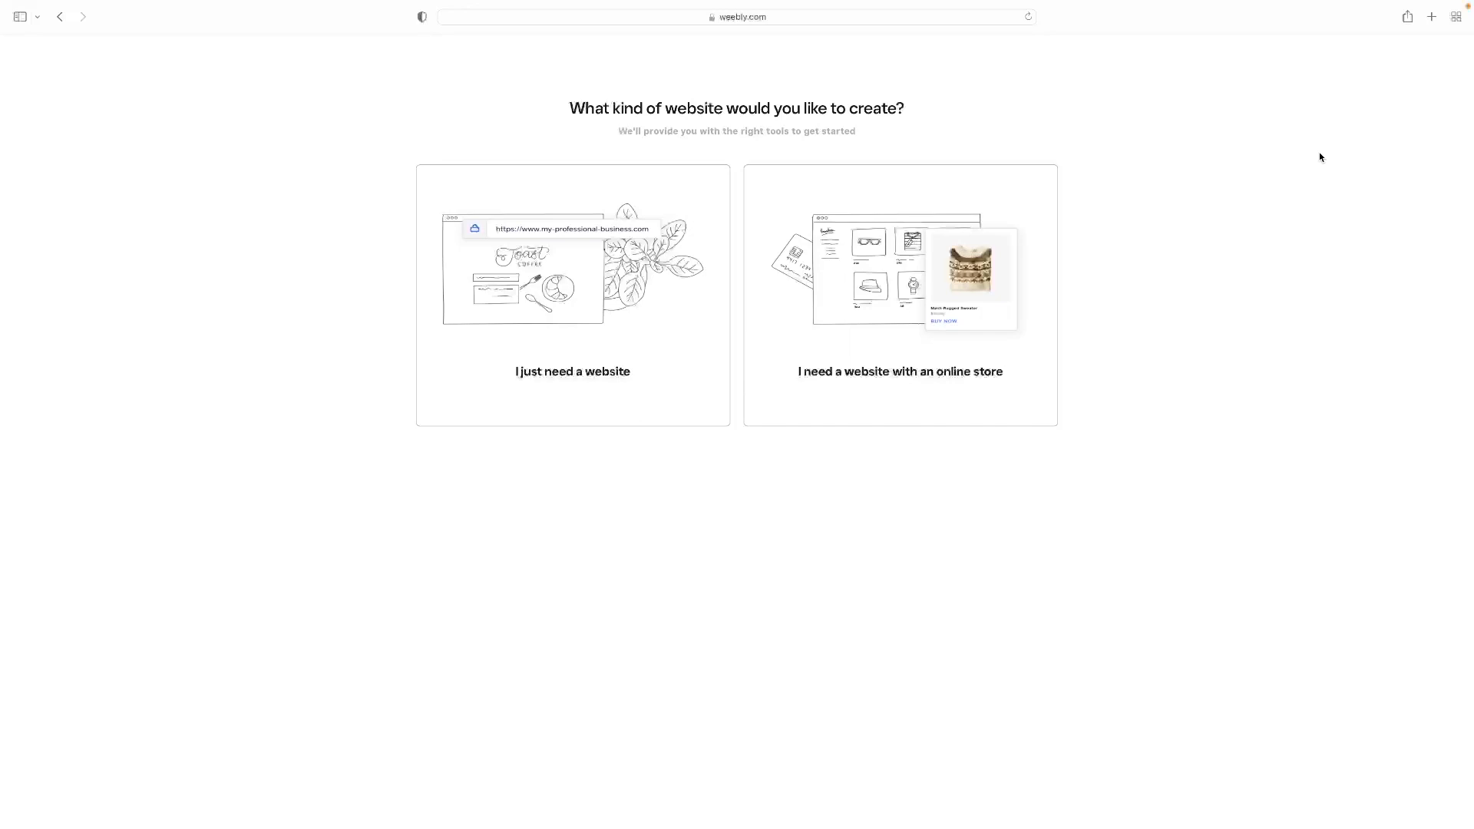
pyautogui.moveTo(939, 366)
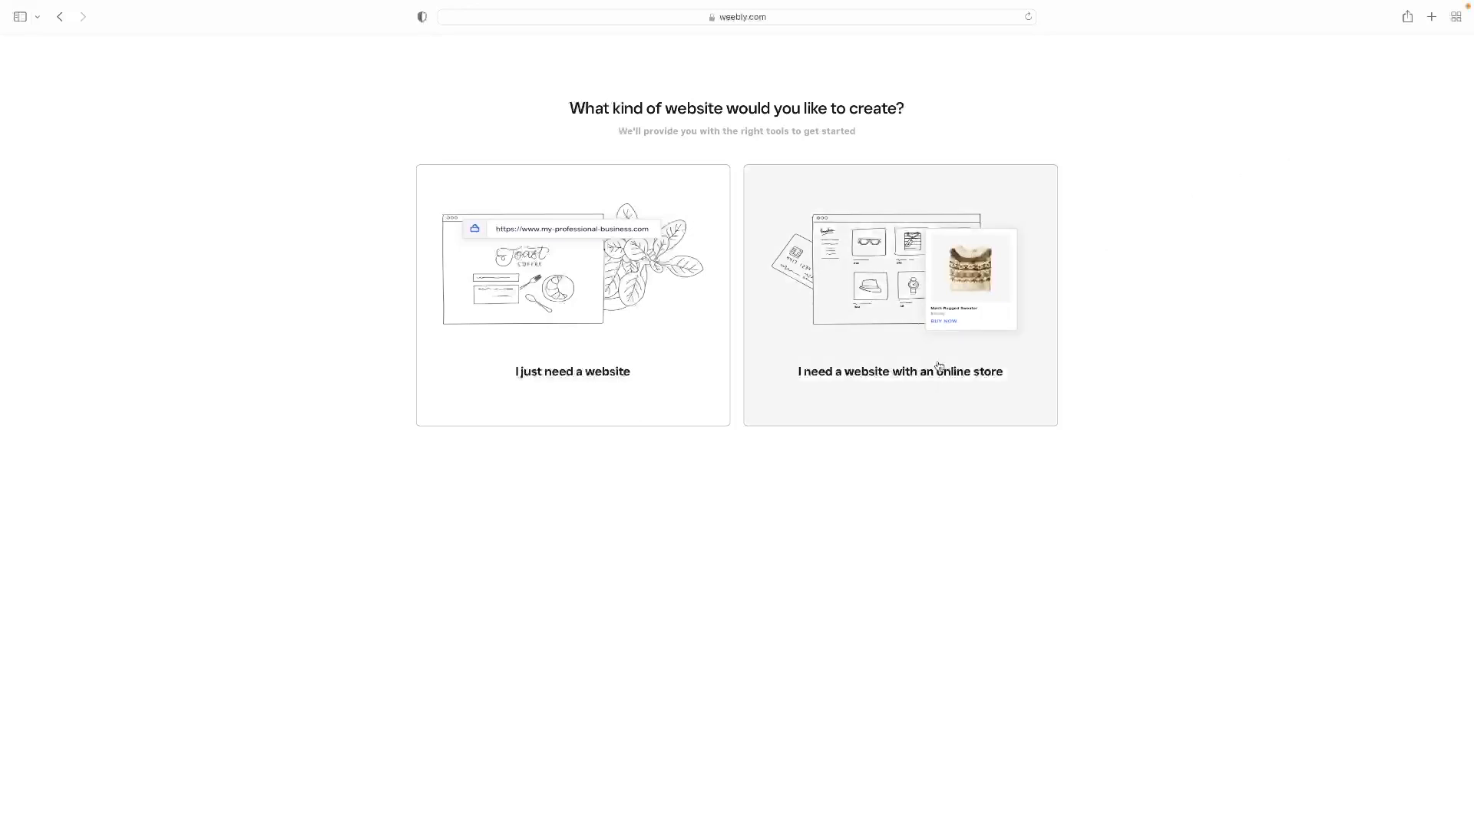
pyautogui.moveTo(928, 319)
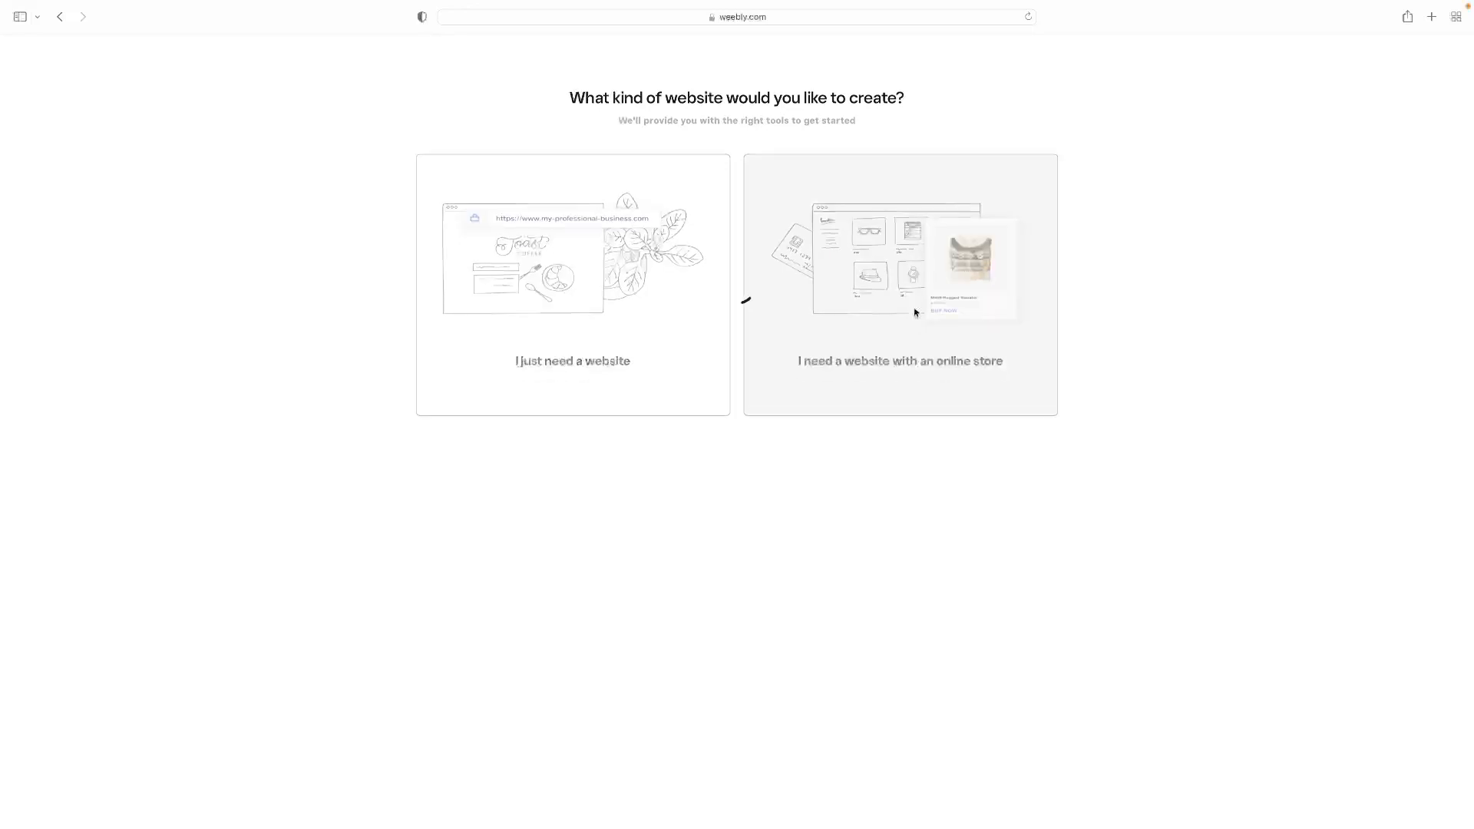
# Step: Name the store 'Test', answer not selling yet, pick Arts & Crafts, skip the address
pyautogui.click(901, 282)
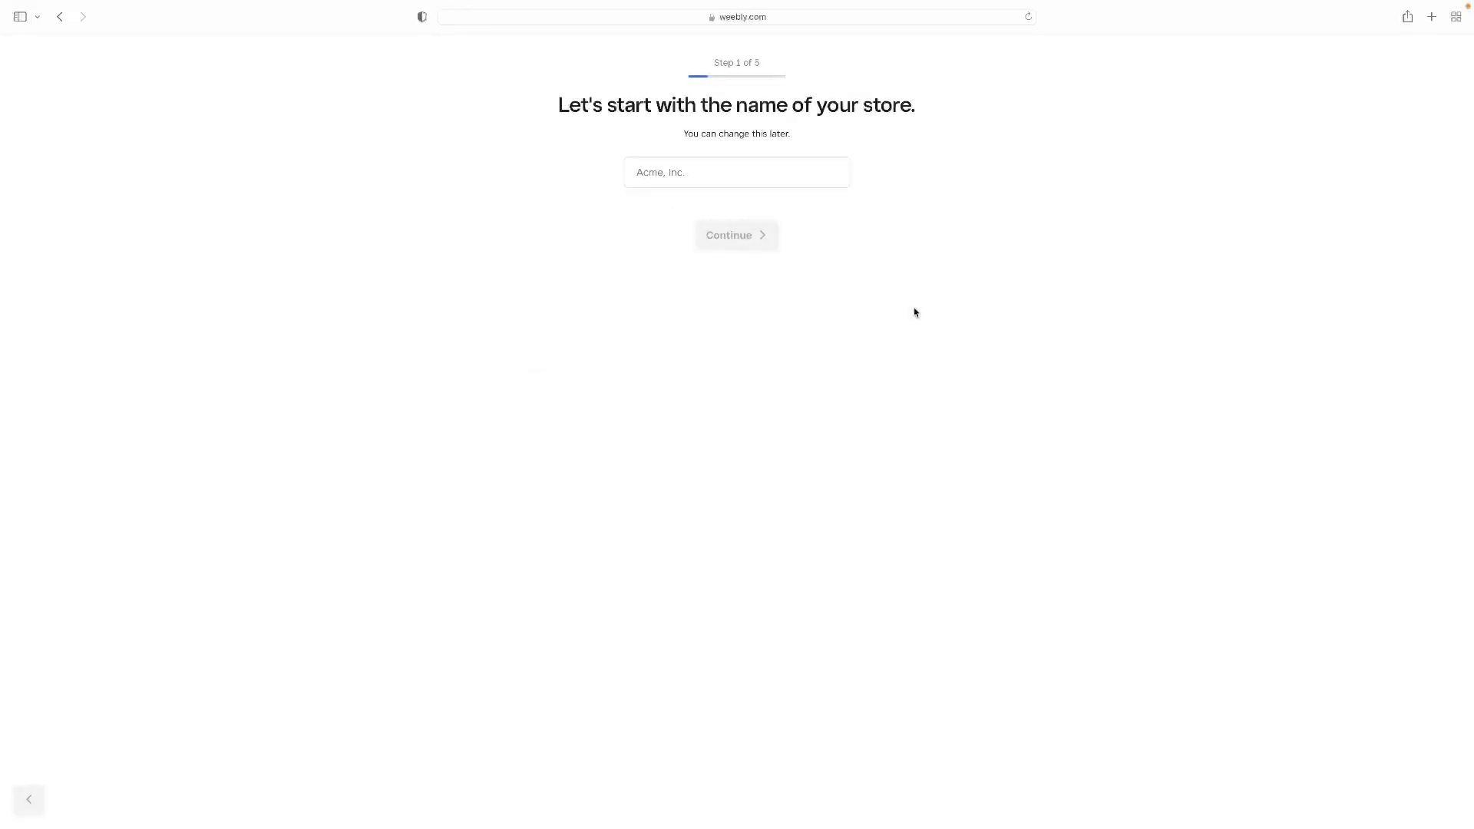
pyautogui.write('T')
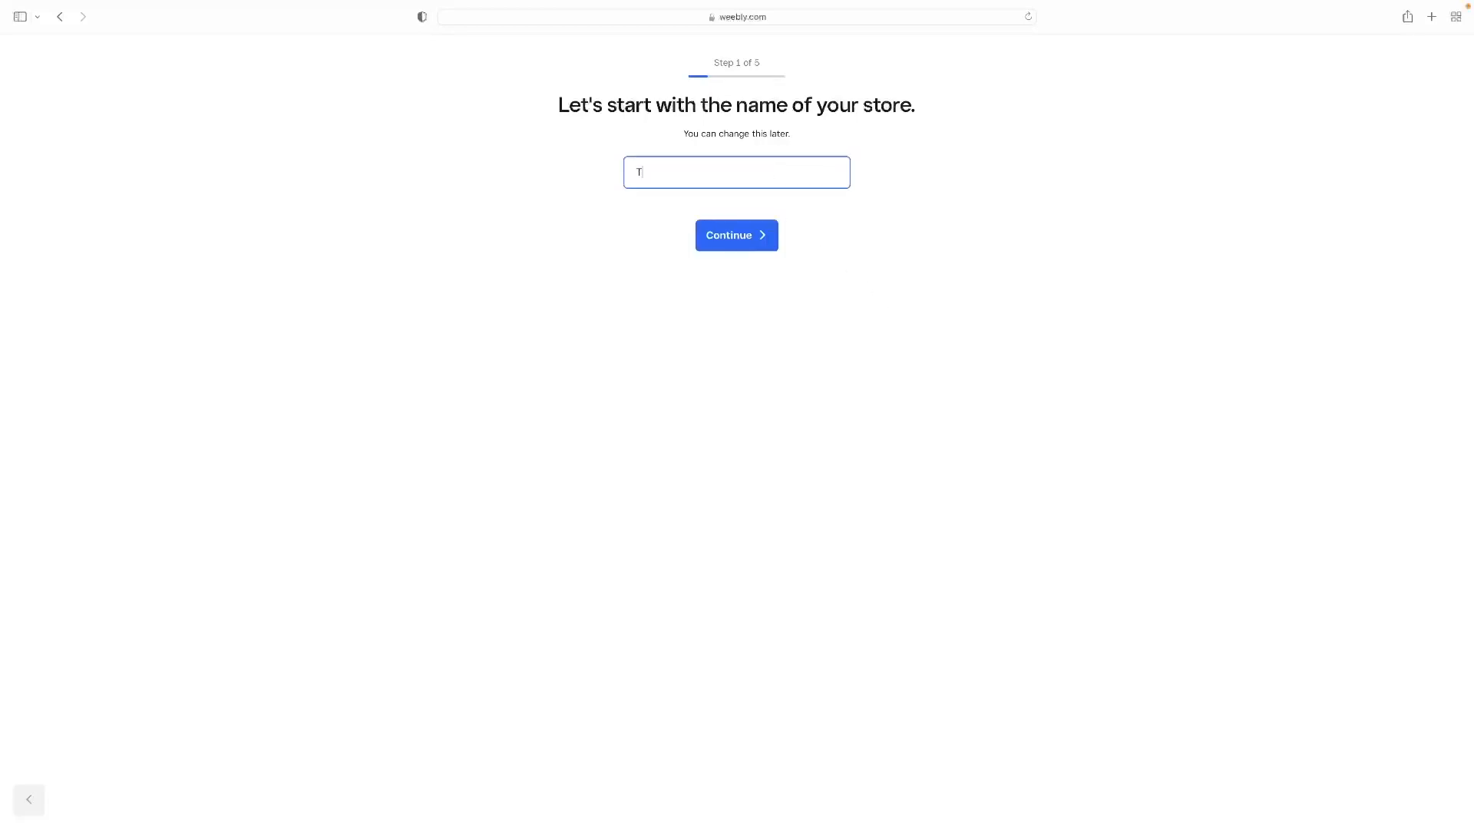
pyautogui.click(736, 235)
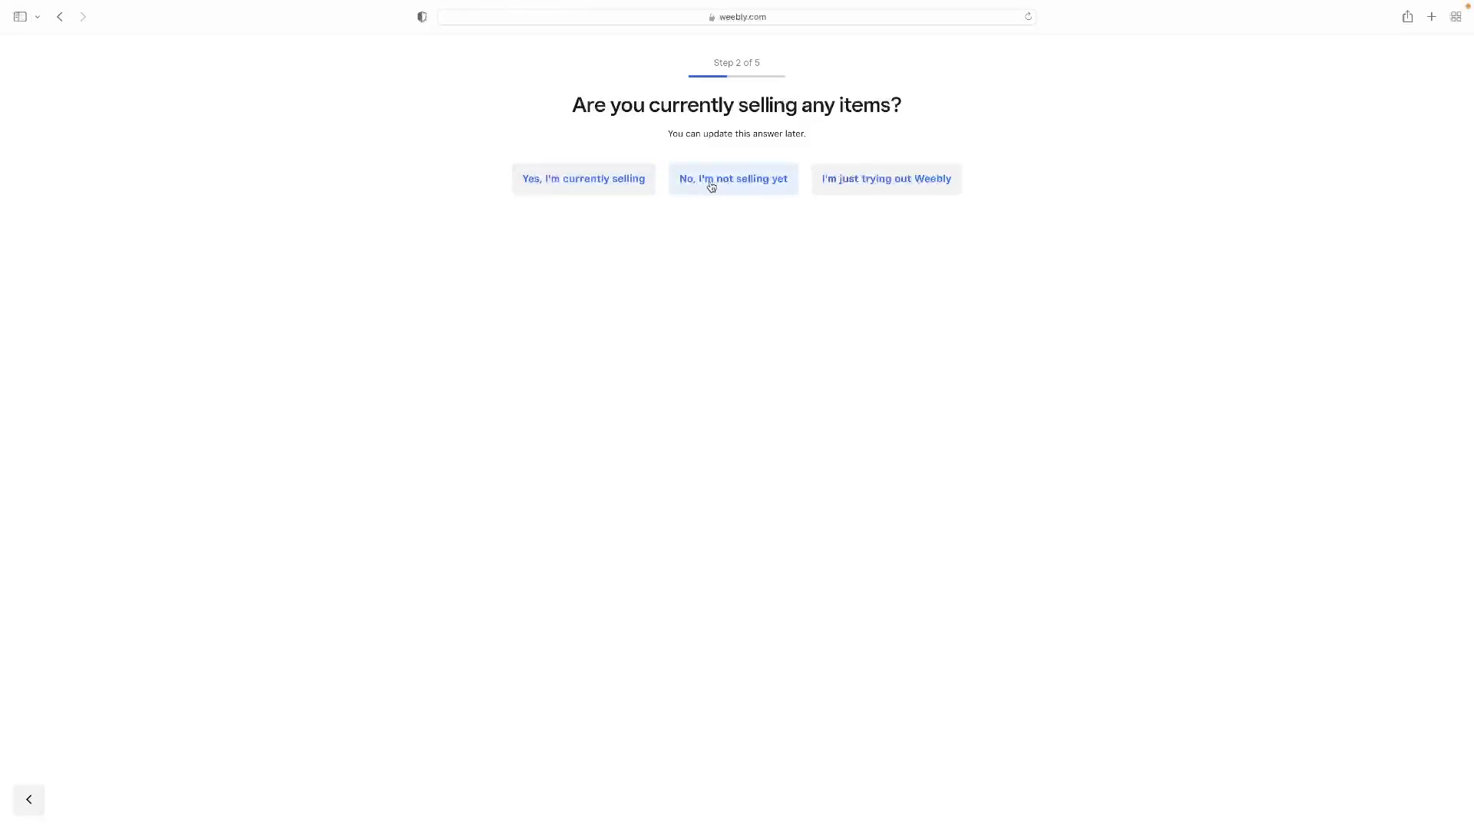
pyautogui.click(711, 184)
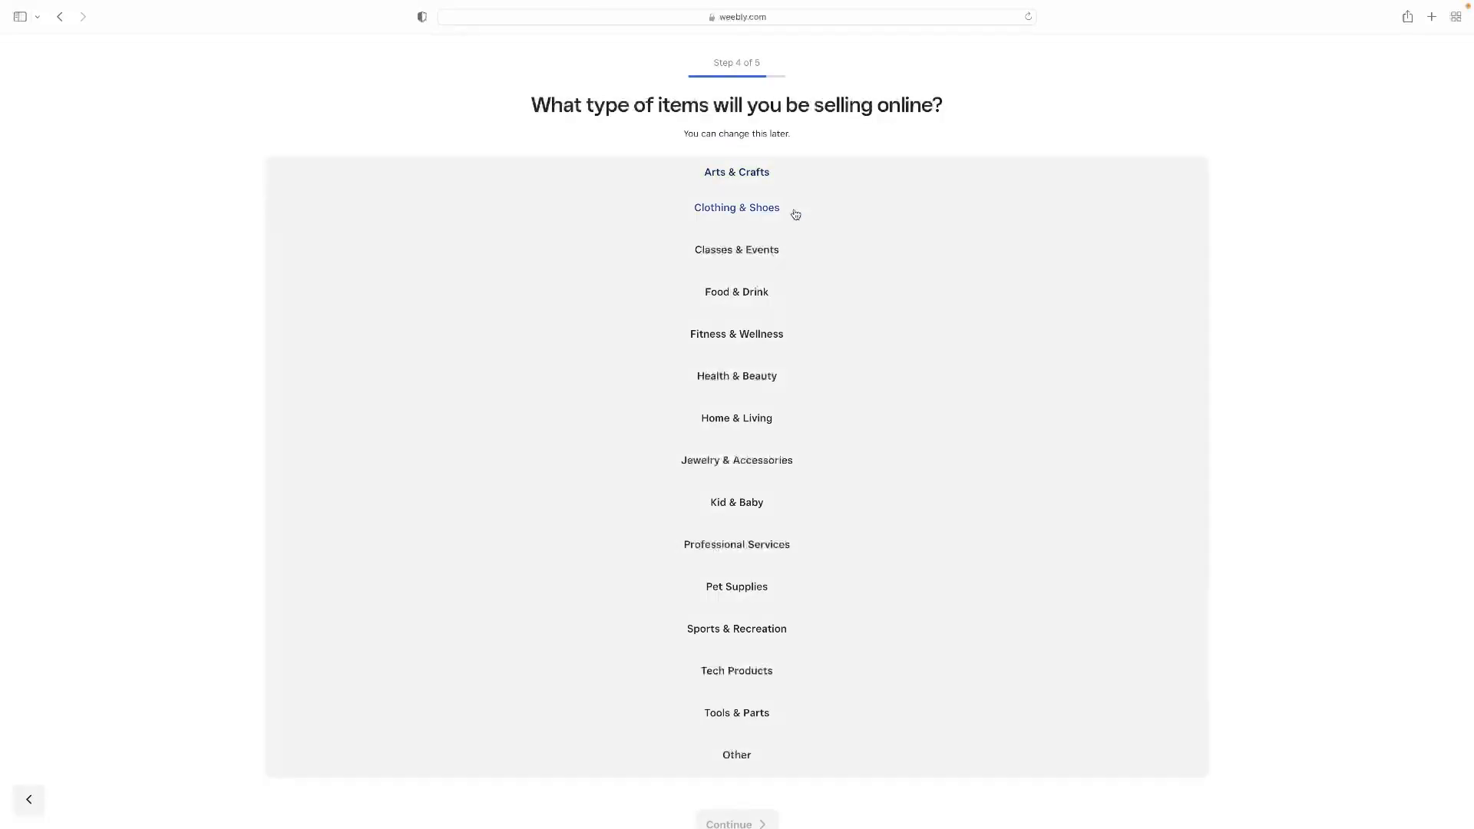
pyautogui.click(736, 172)
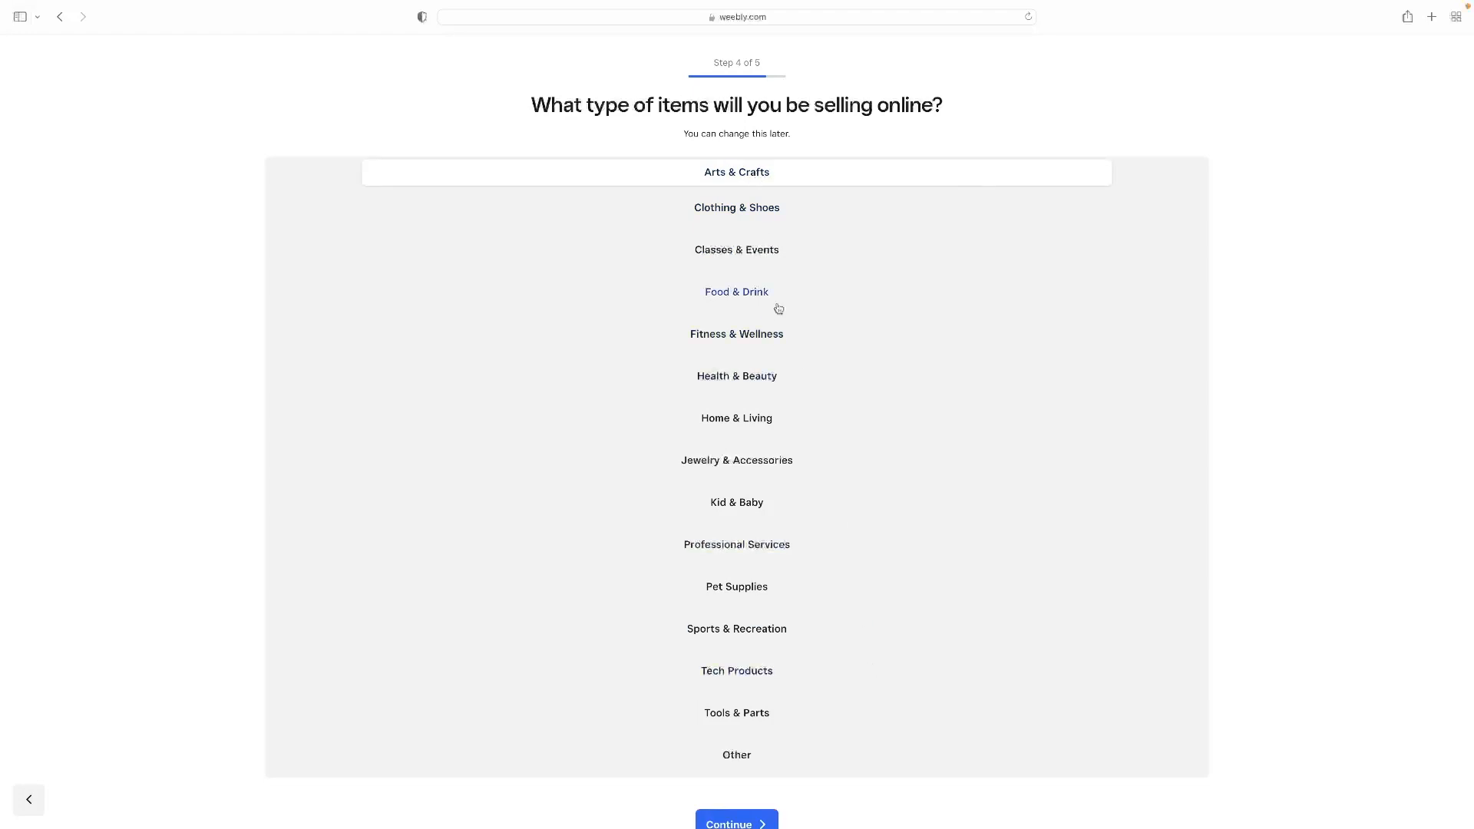
pyautogui.moveTo(741, 764)
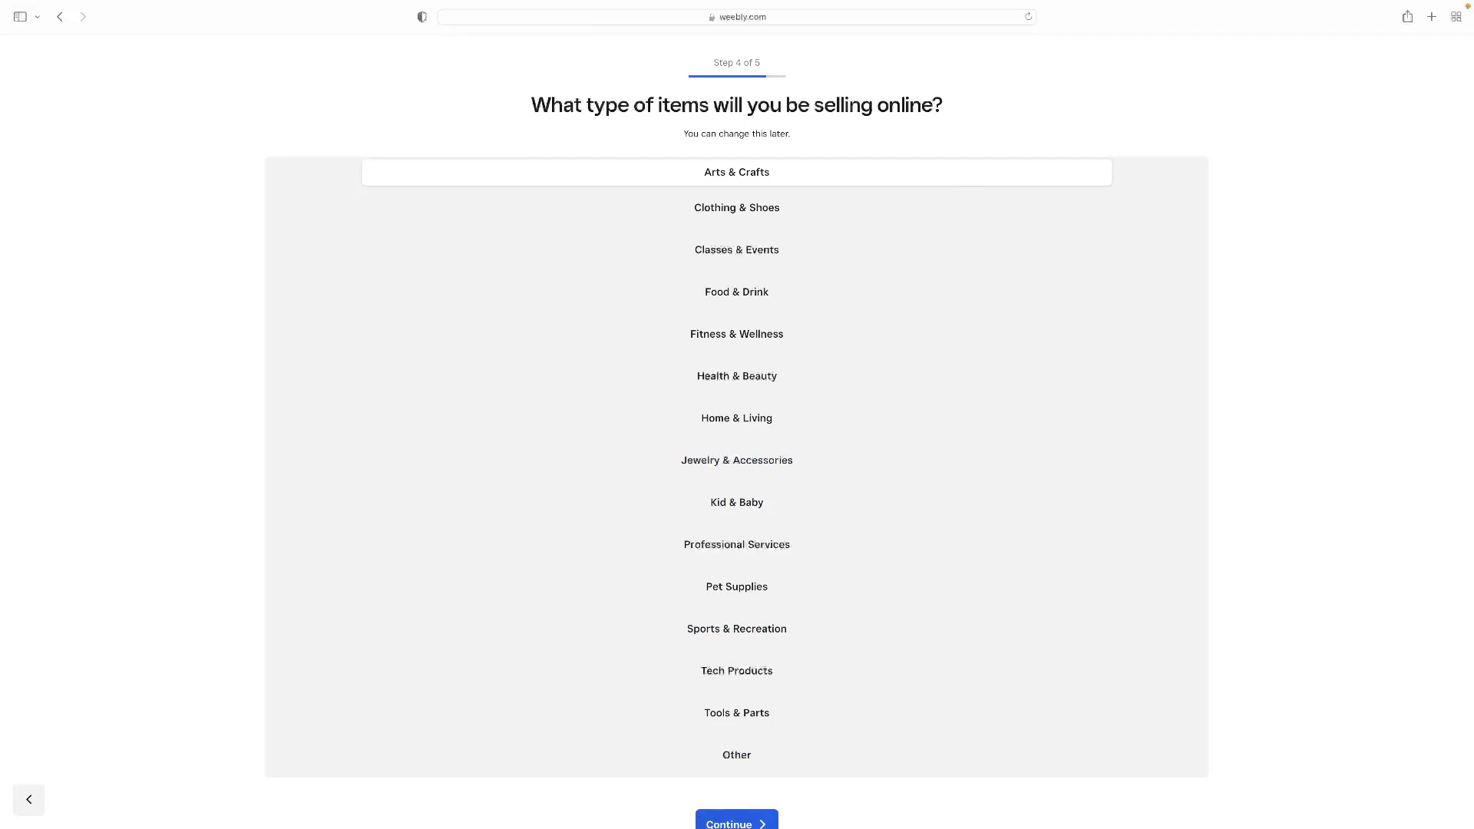
pyautogui.click(736, 171)
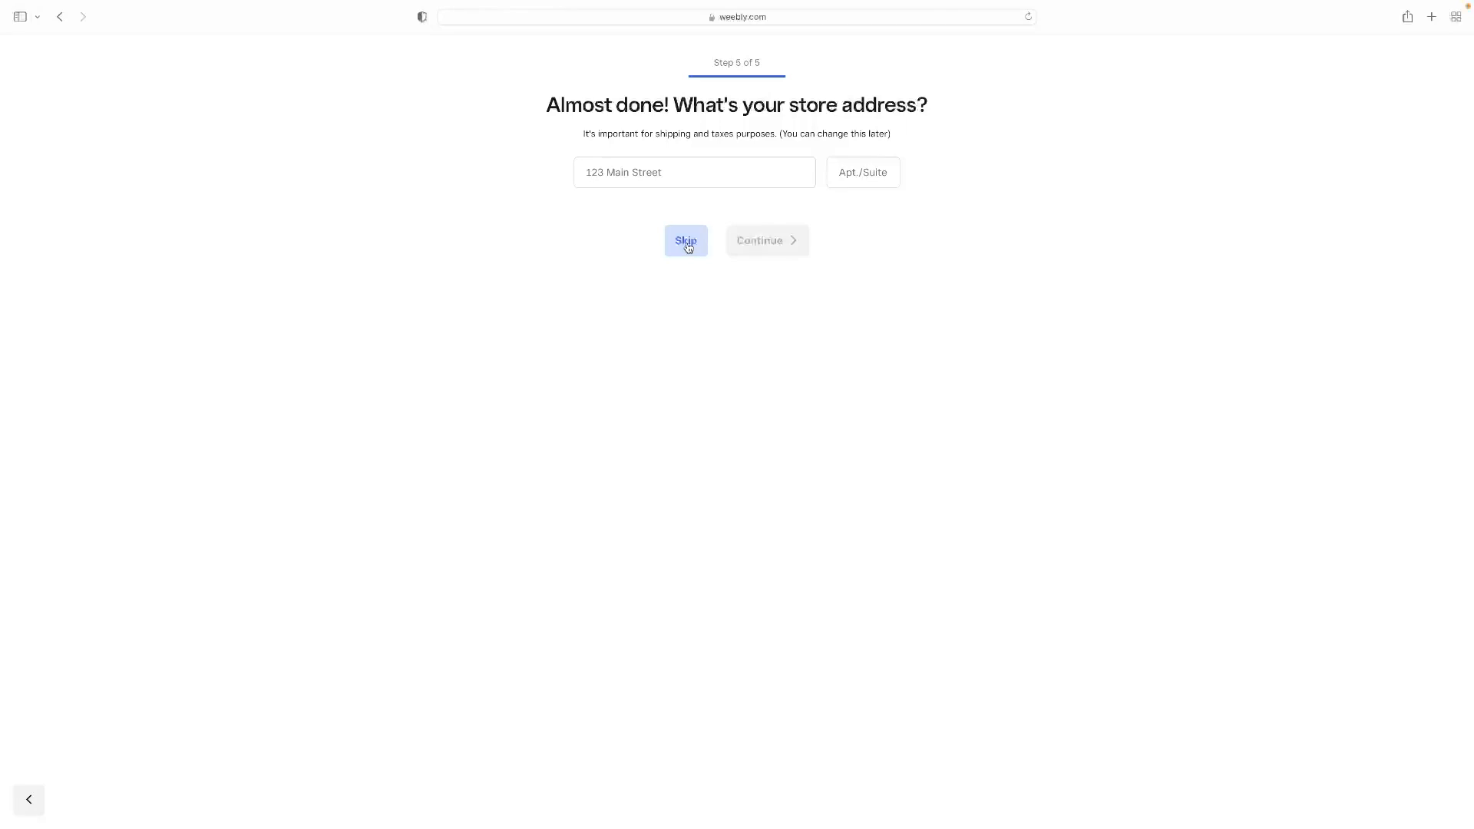
pyautogui.click(686, 240)
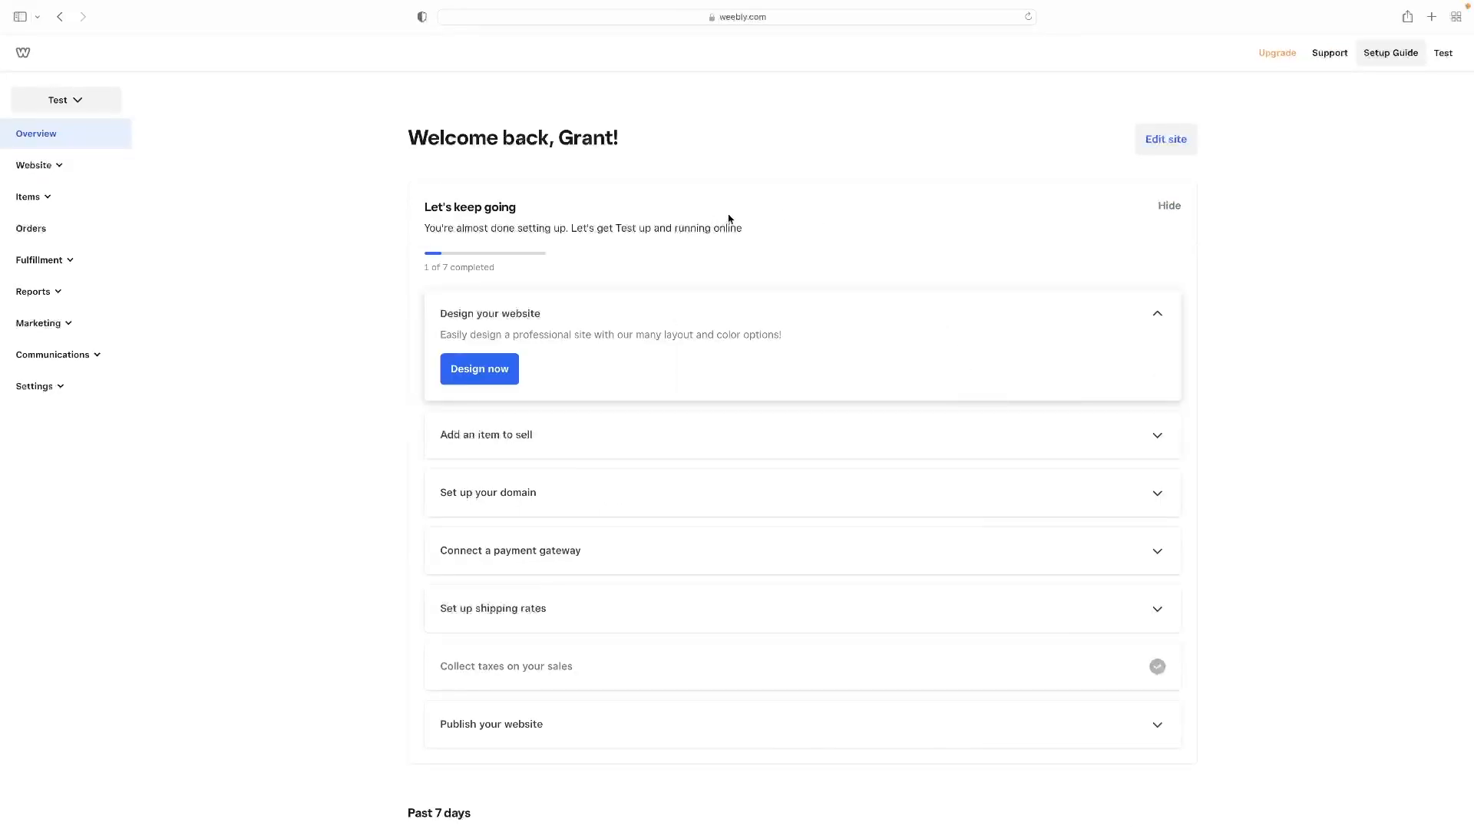
pyautogui.moveTo(704, 215)
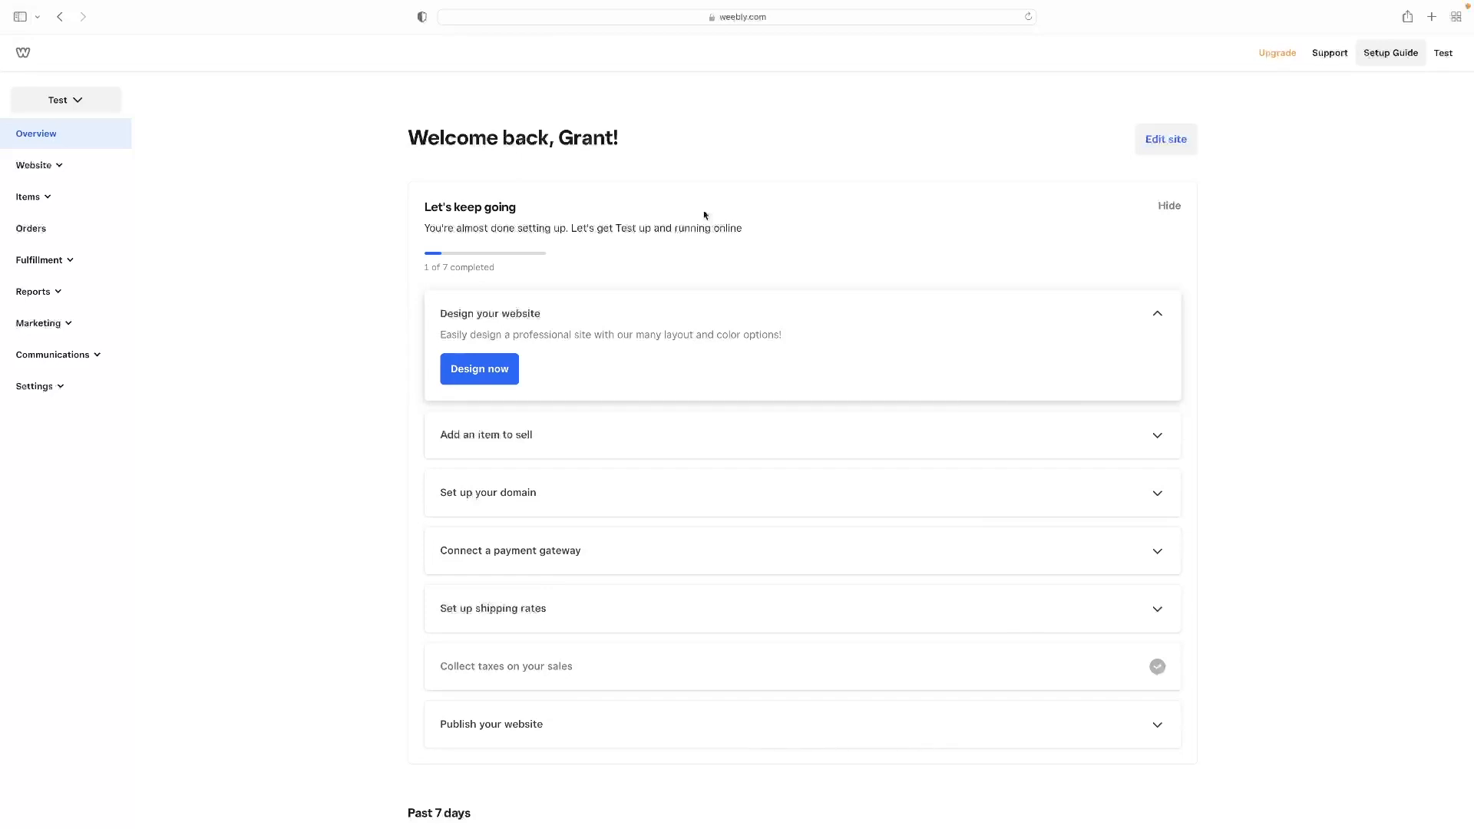
pyautogui.moveTo(627, 321)
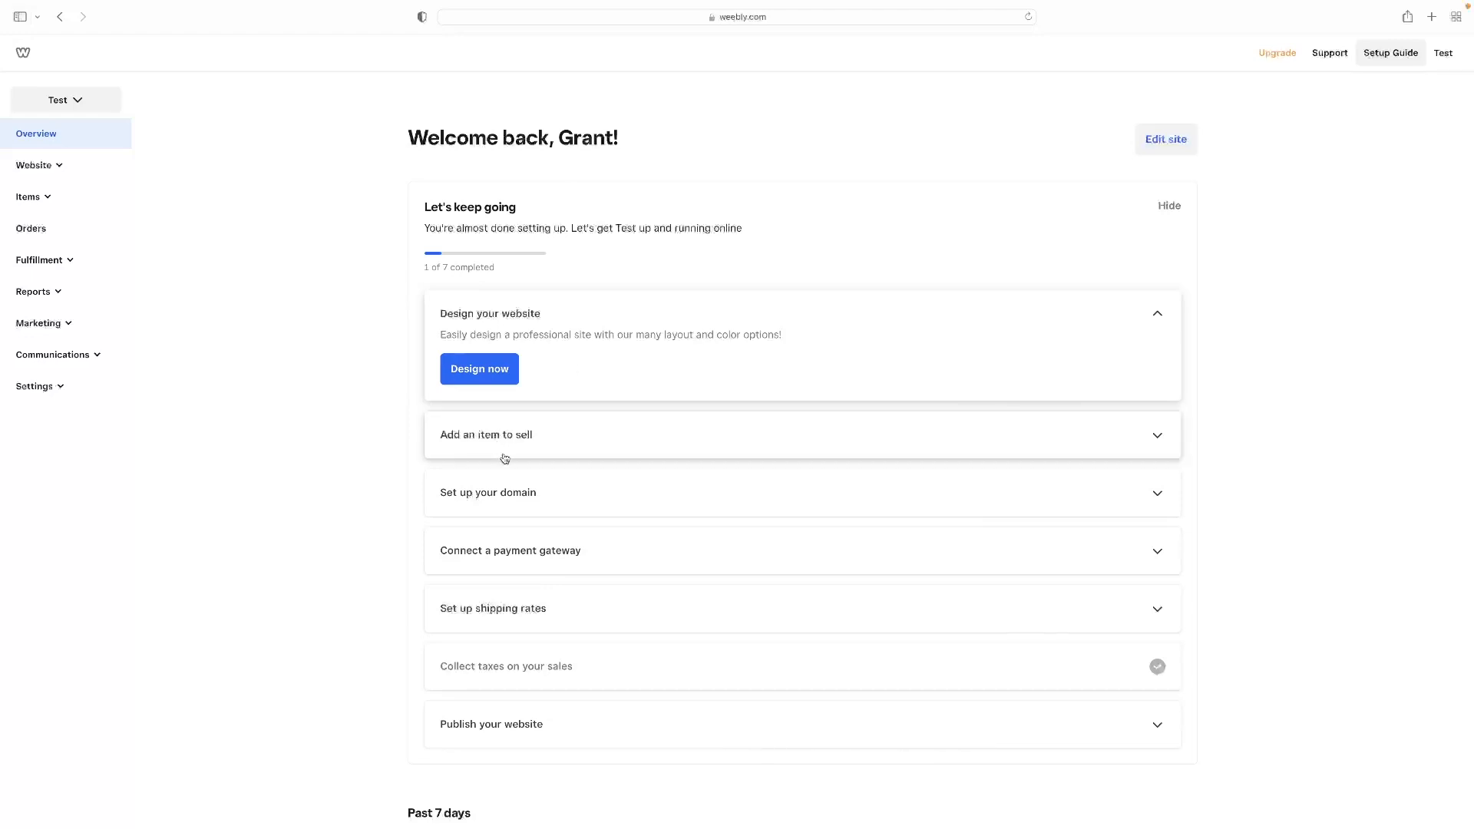
pyautogui.scroll(-3)
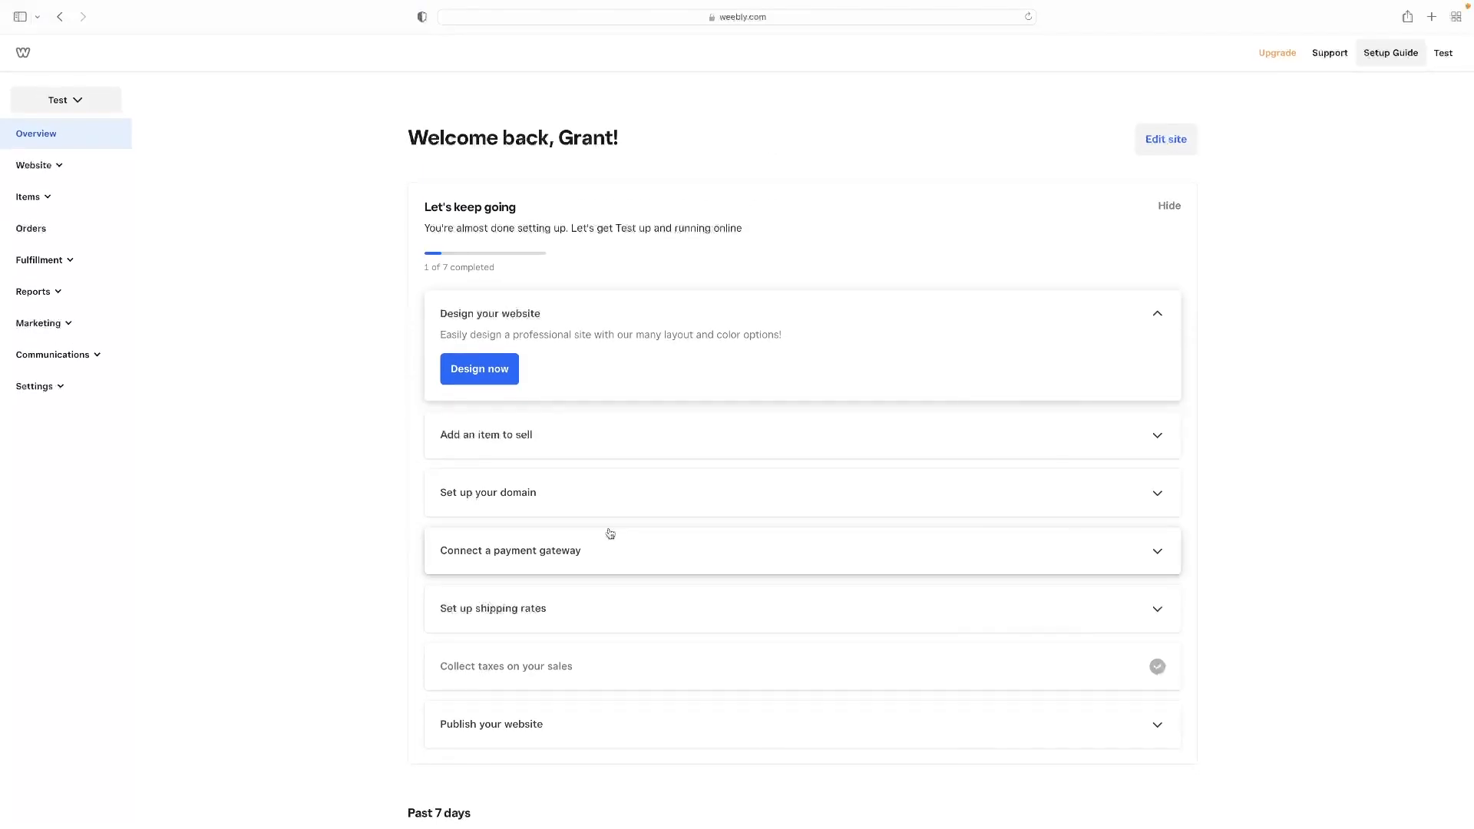
pyautogui.moveTo(577, 368)
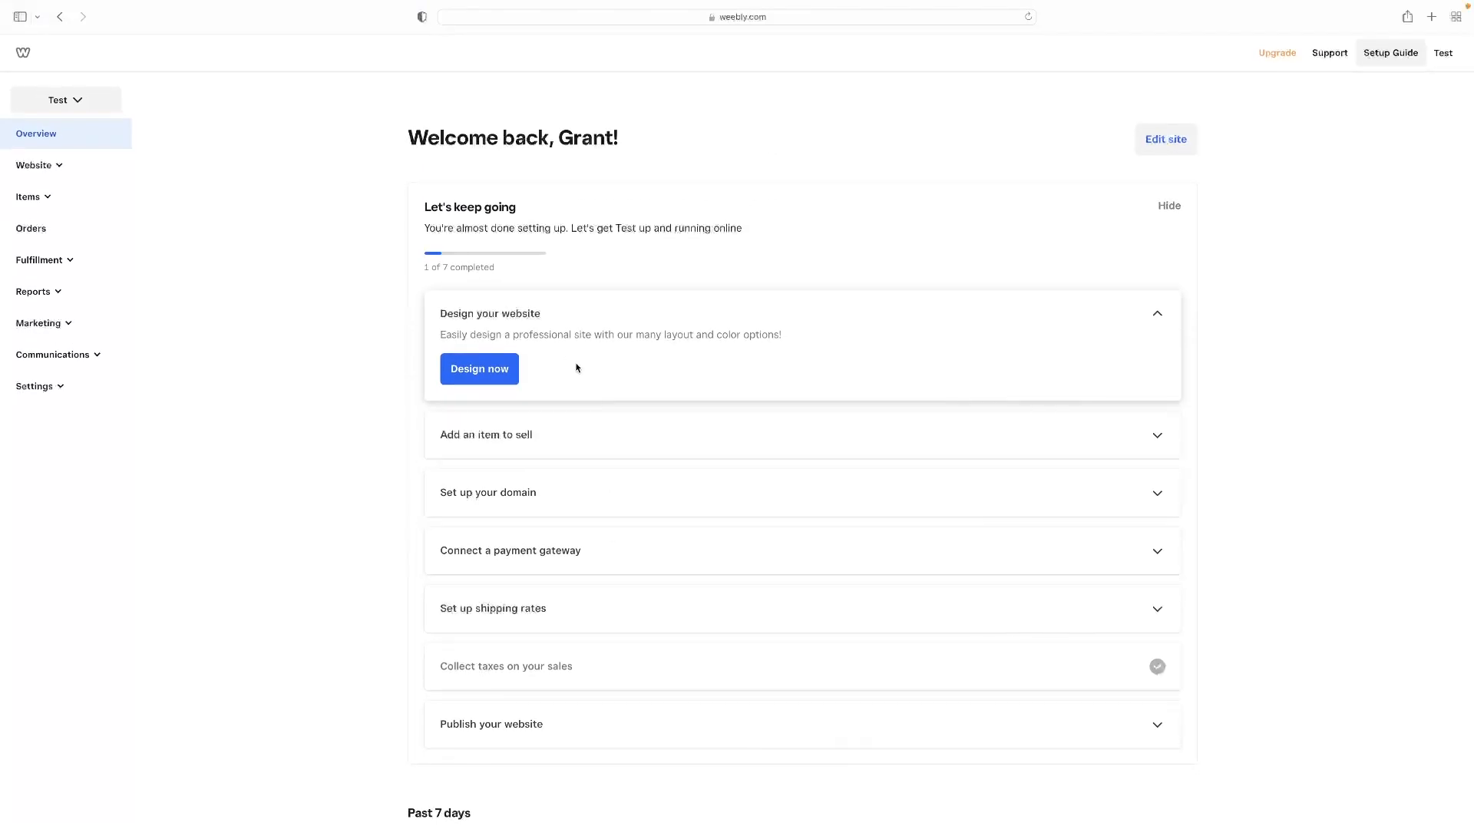
pyautogui.click(479, 369)
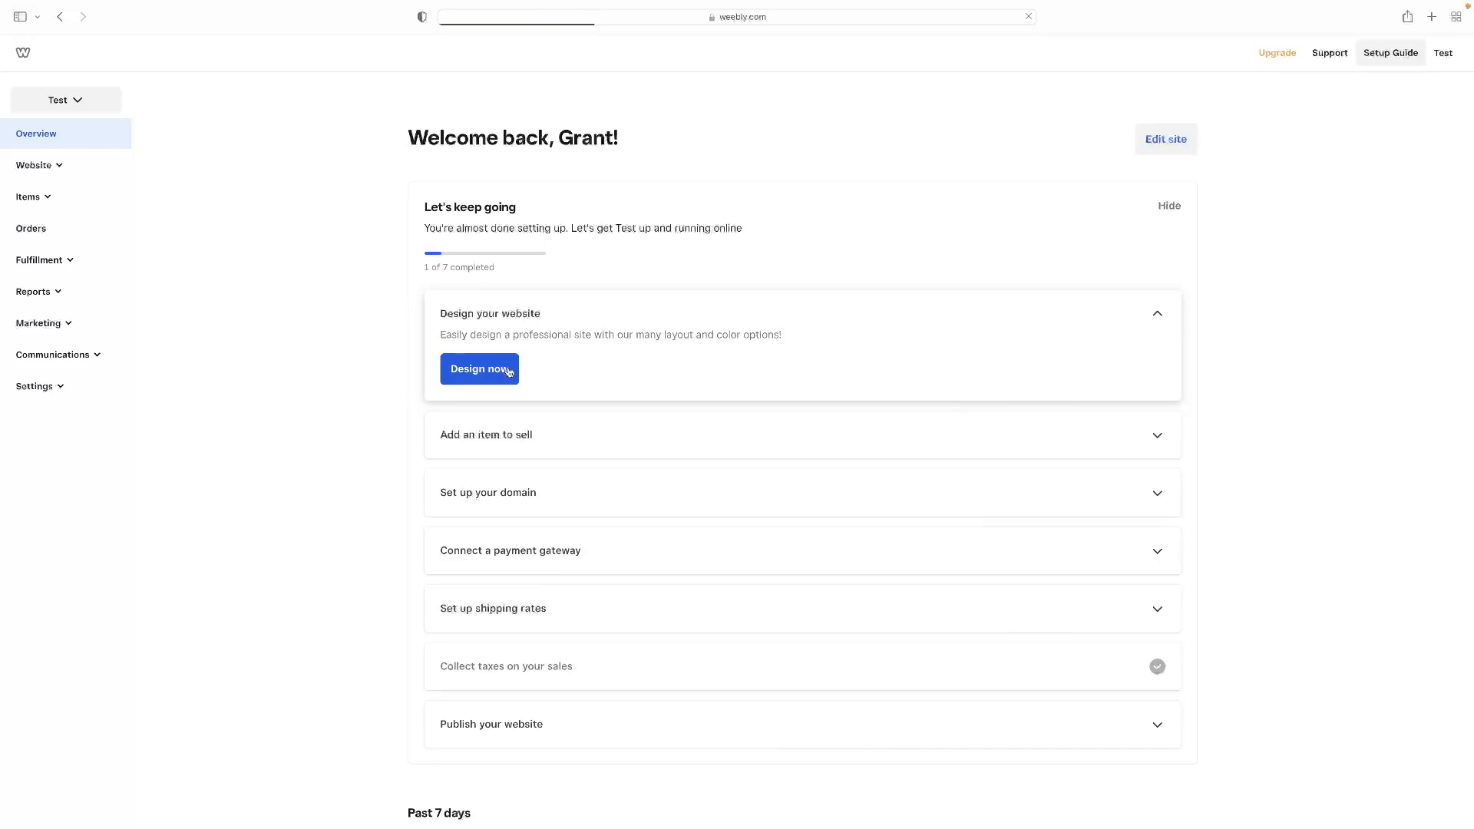
# Step: Browse the theme gallery and preview the Travellin theme
pyautogui.click(479, 368)
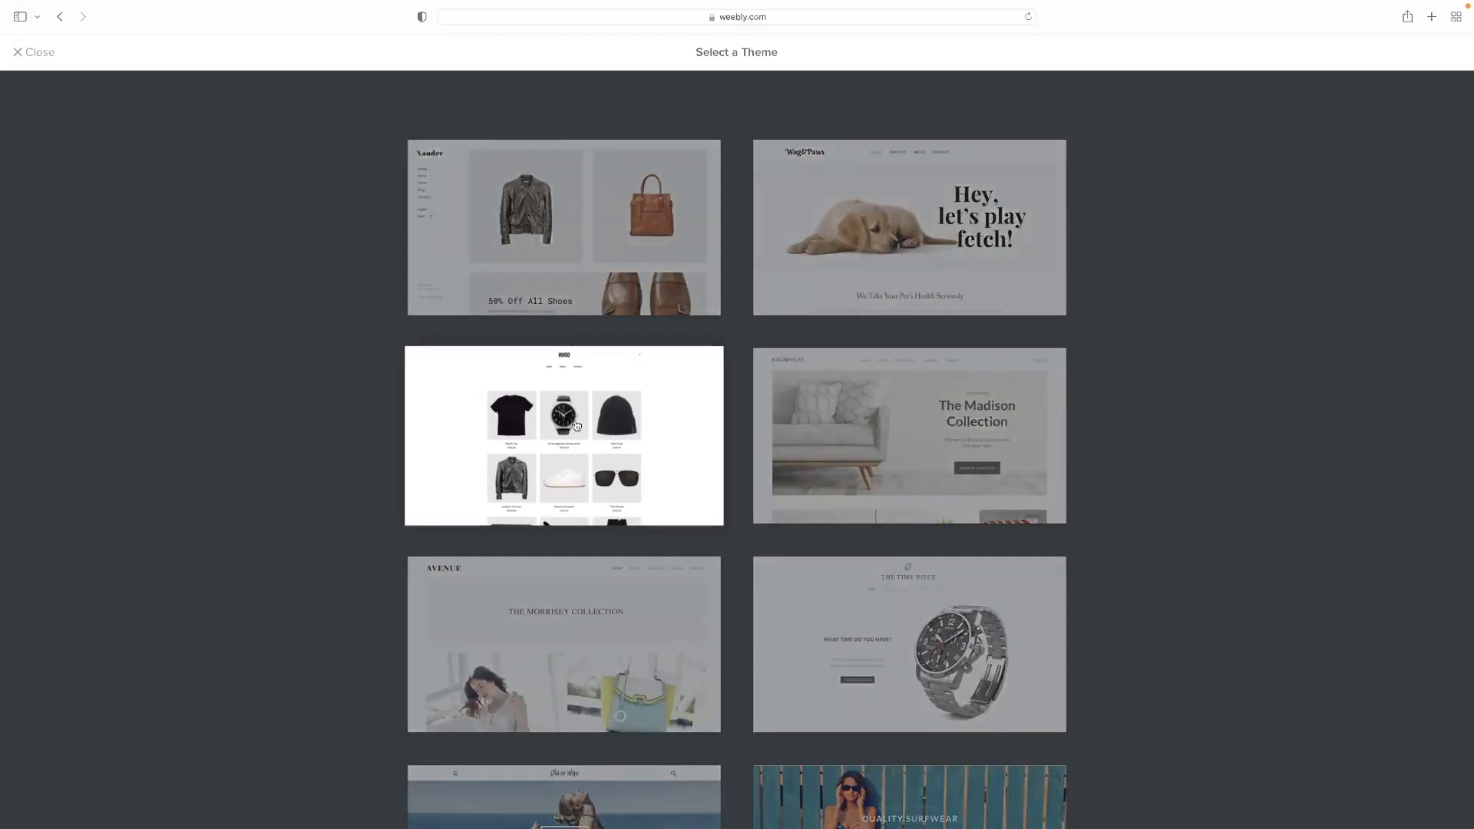
pyautogui.scroll(-3)
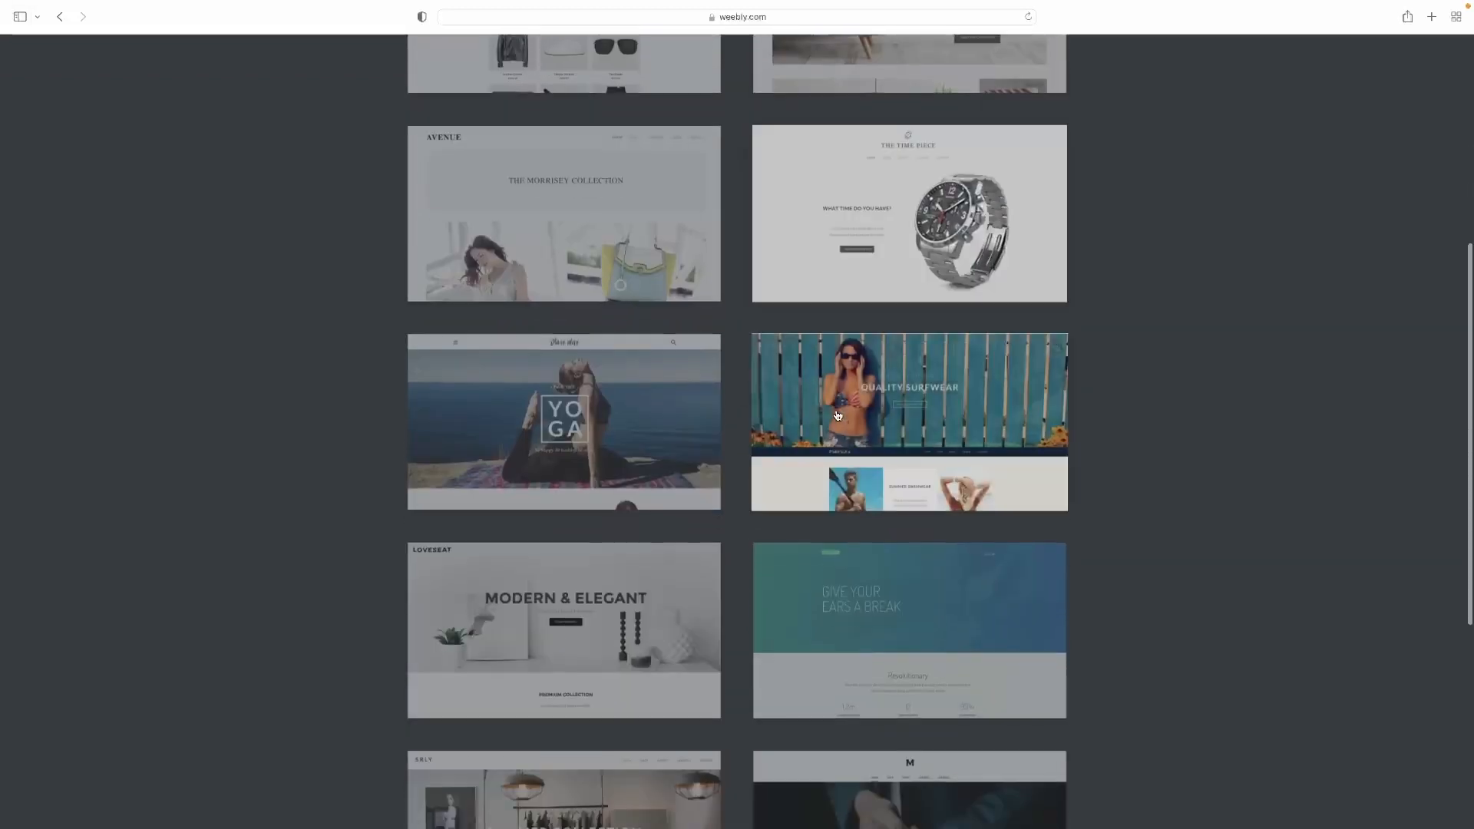
pyautogui.scroll(-3)
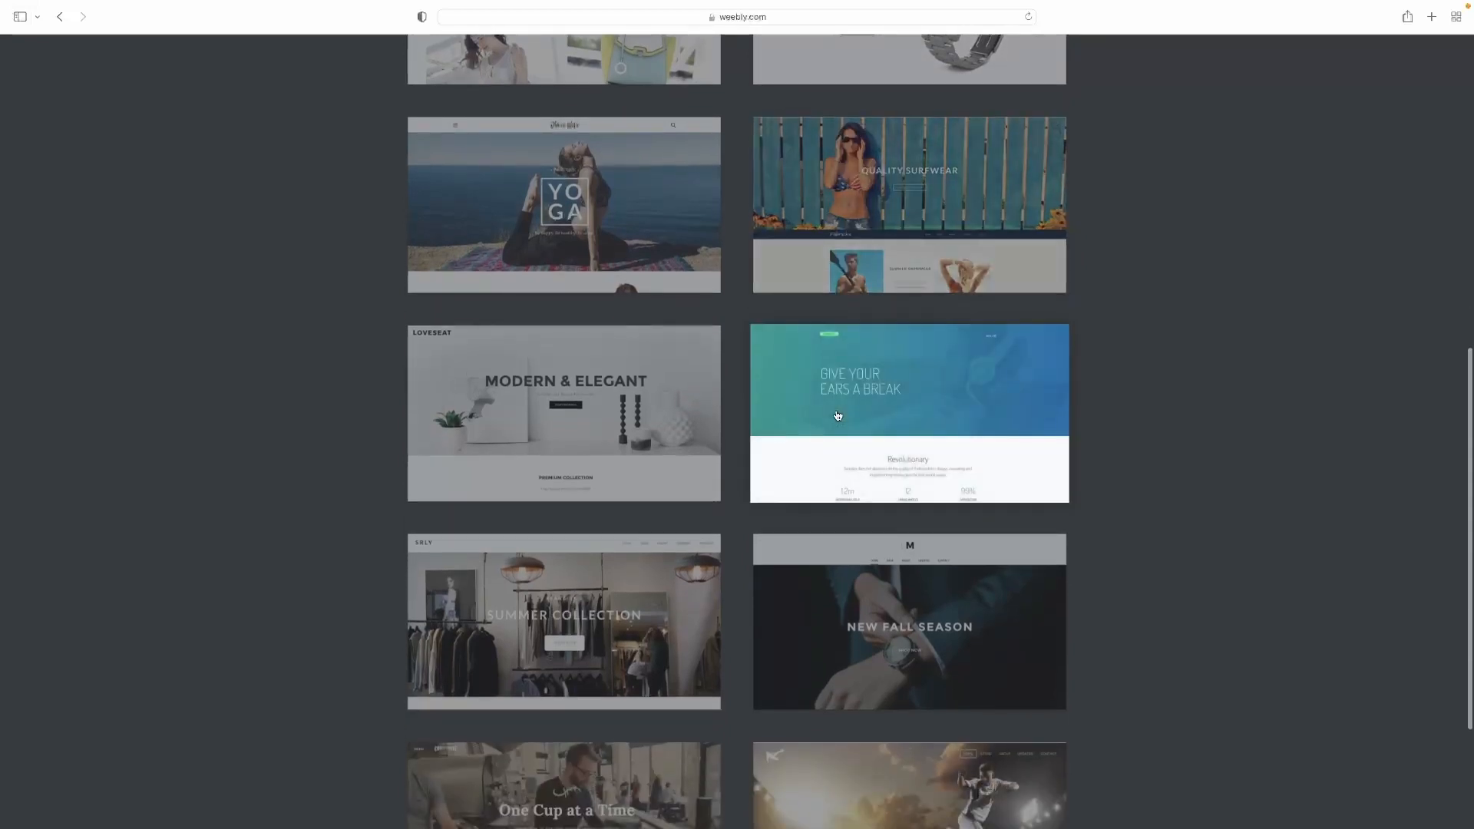
pyautogui.scroll(-3)
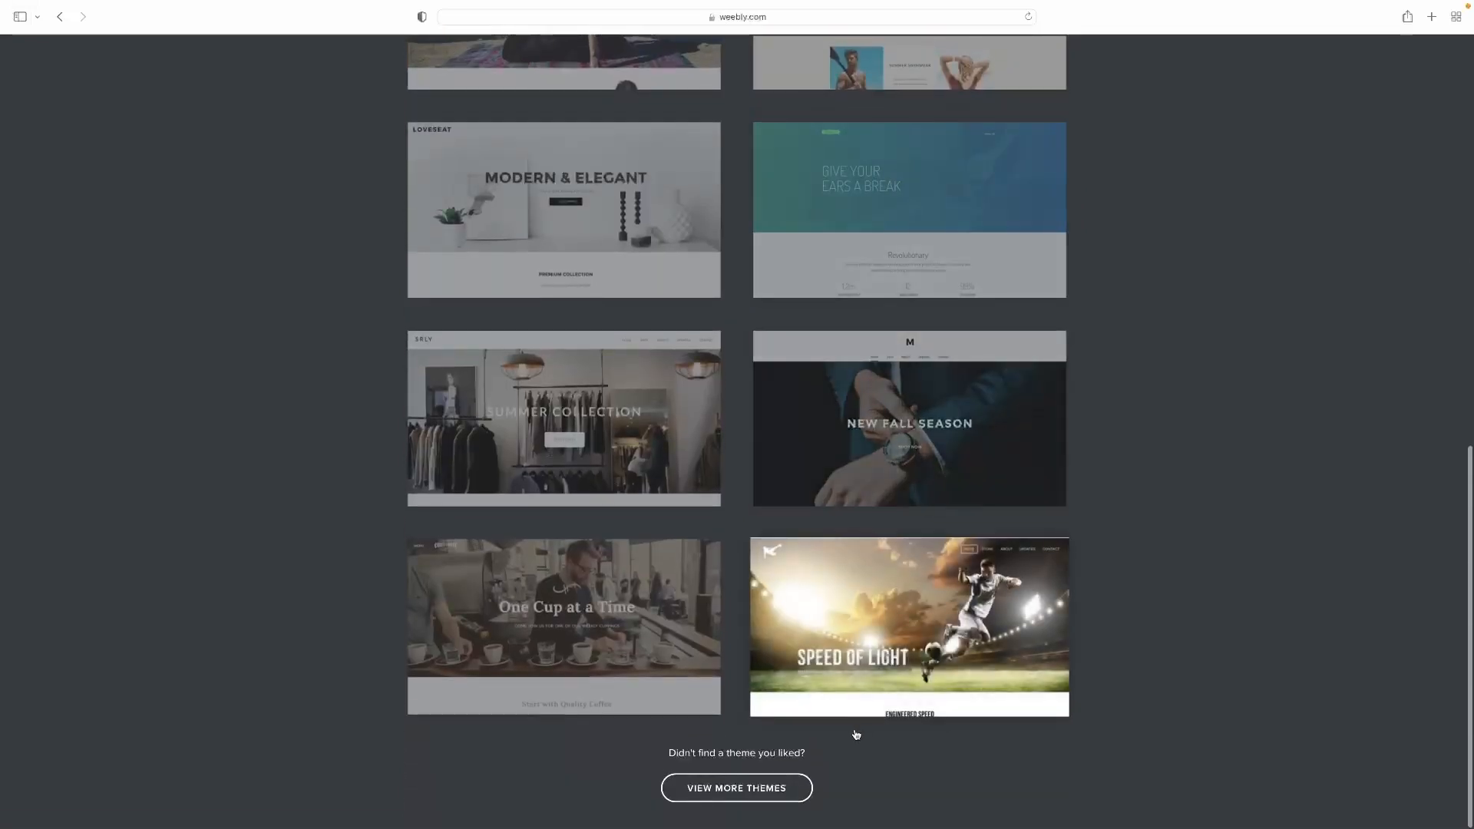
pyautogui.scroll(-3)
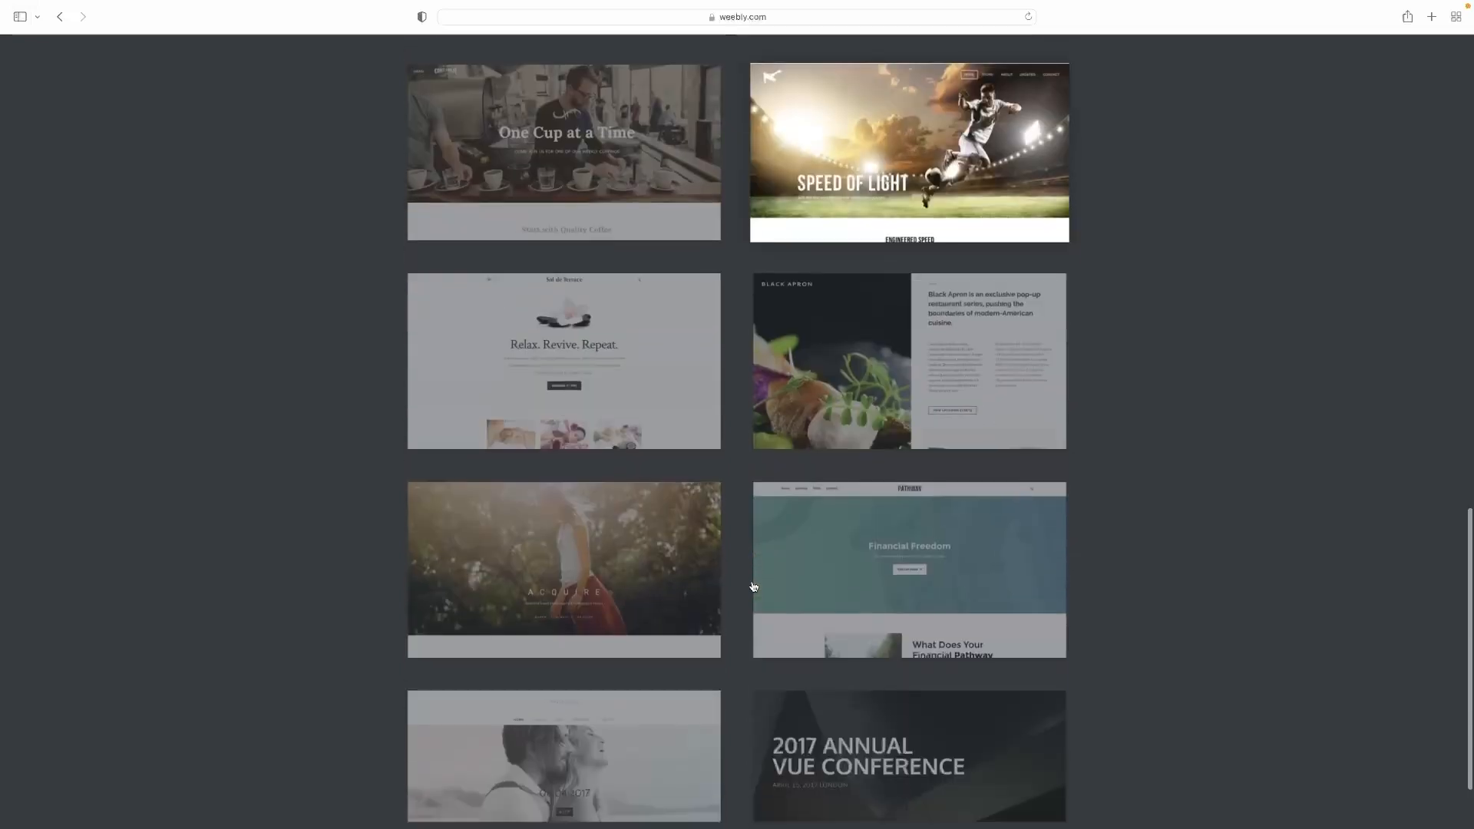
pyautogui.scroll(-3)
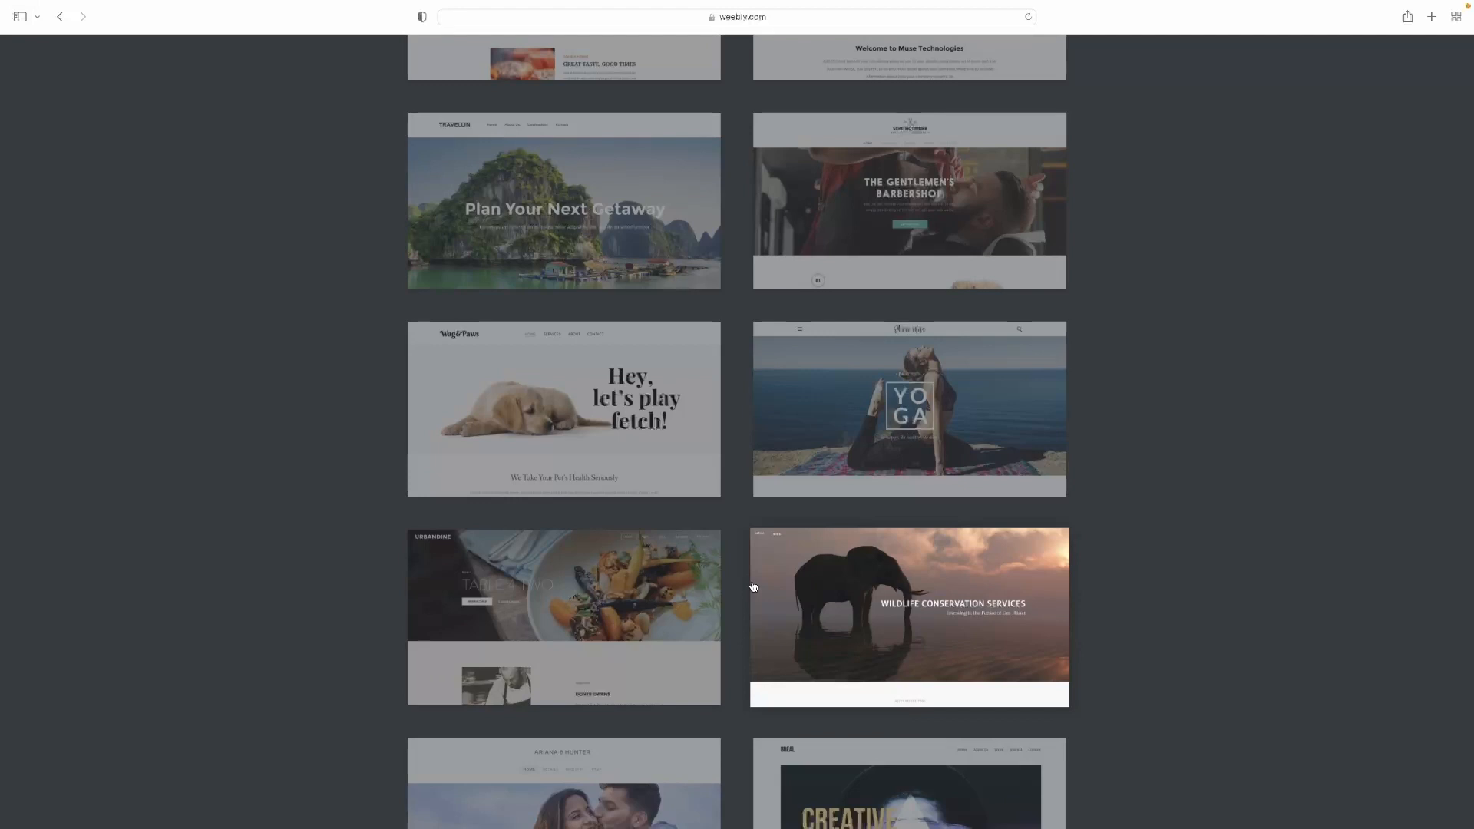
pyautogui.scroll(3)
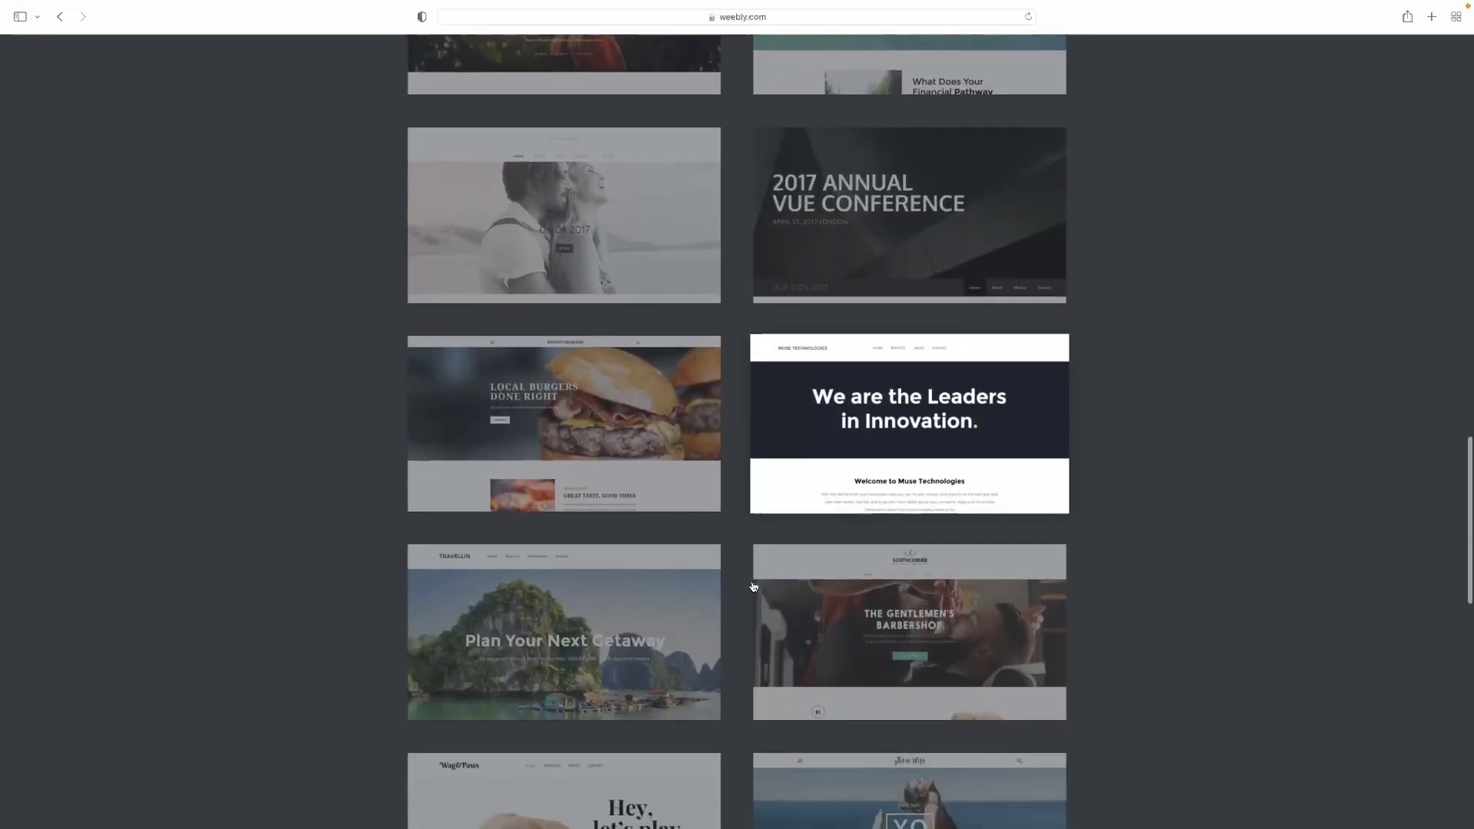
pyautogui.click(564, 632)
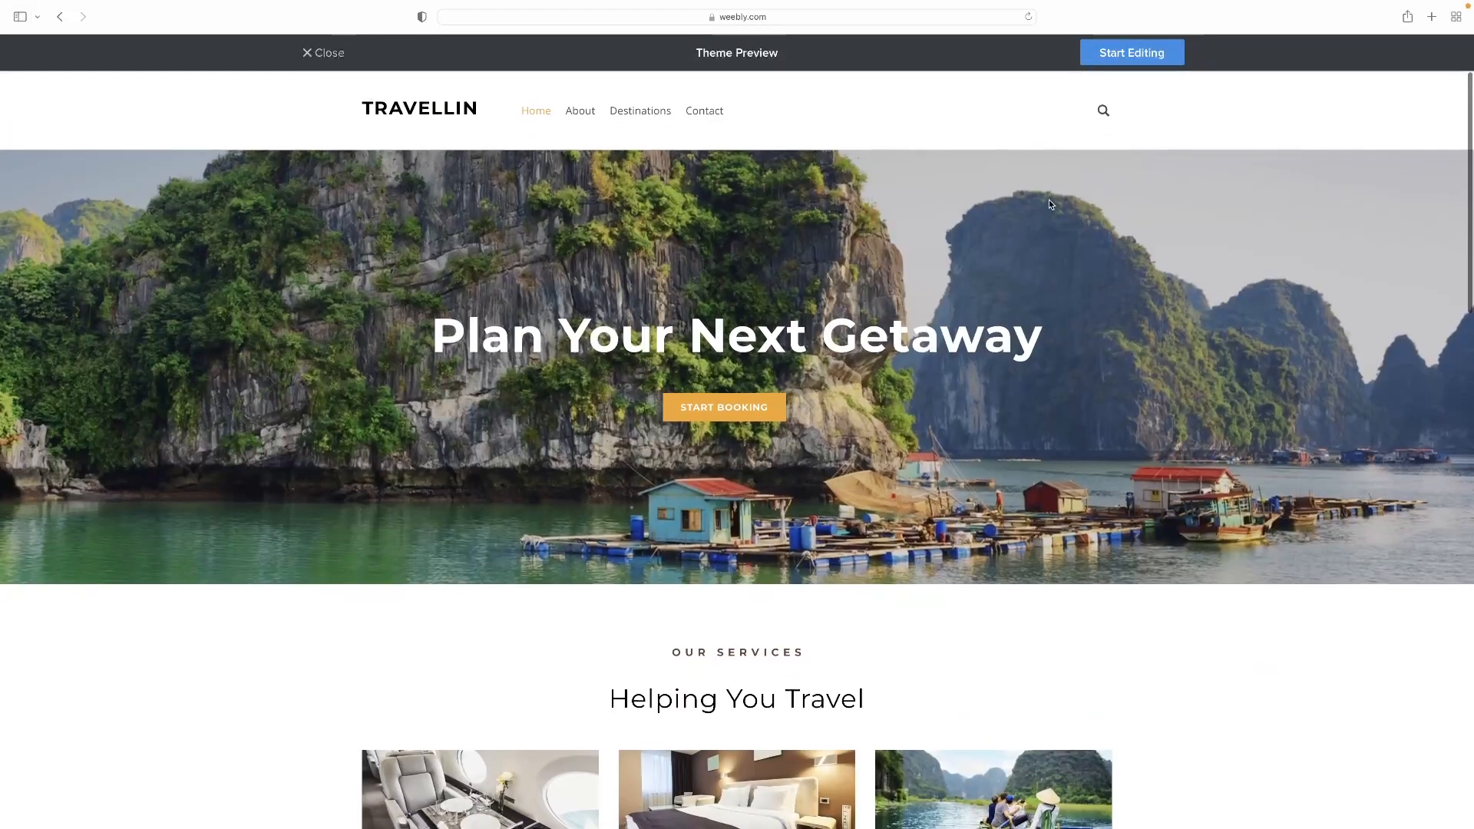
# Step: Start editing with the Travellin theme, waiting for the site to be created
pyautogui.click(1131, 52)
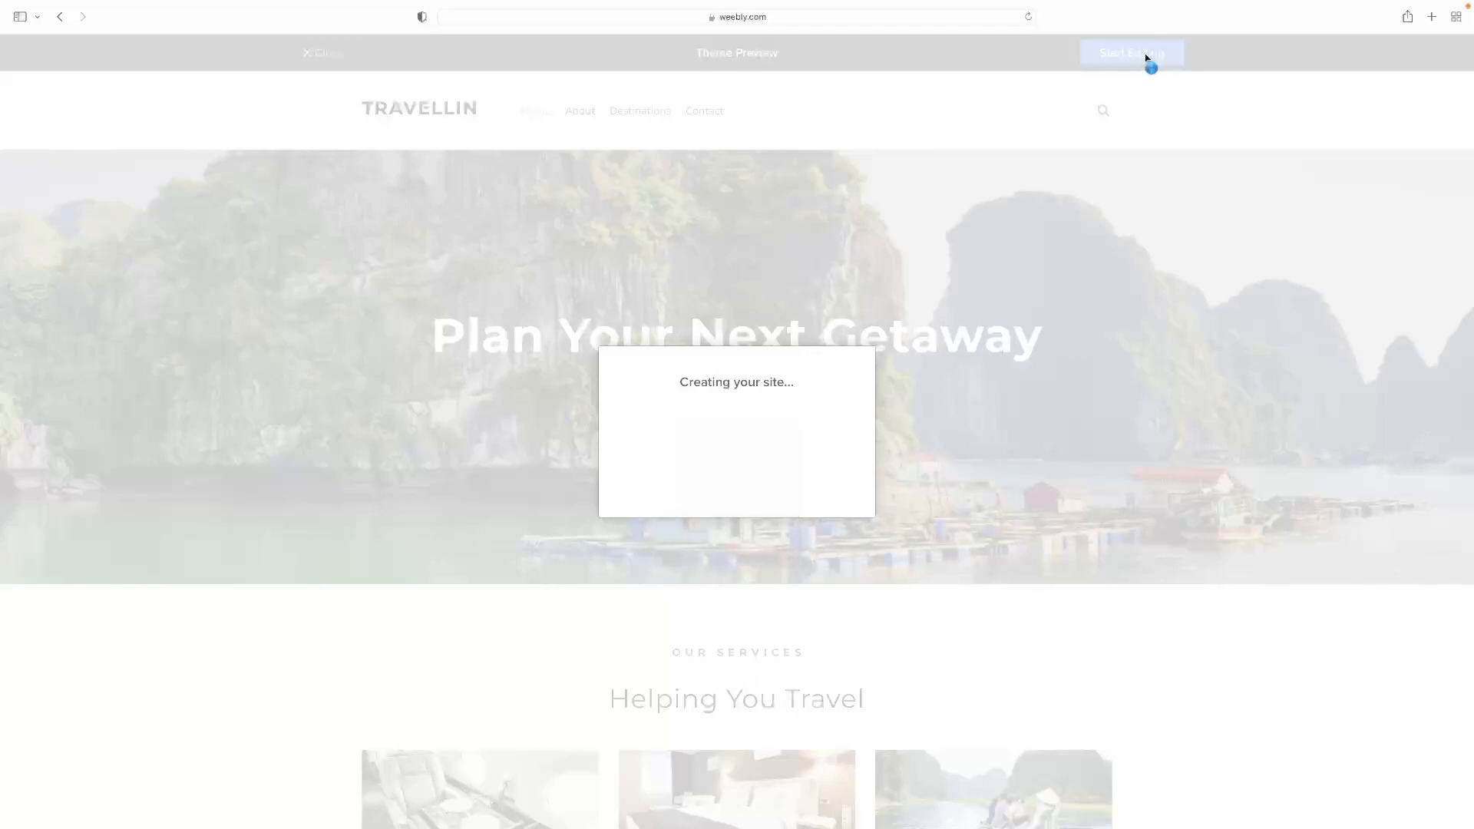
pyautogui.click(1133, 52)
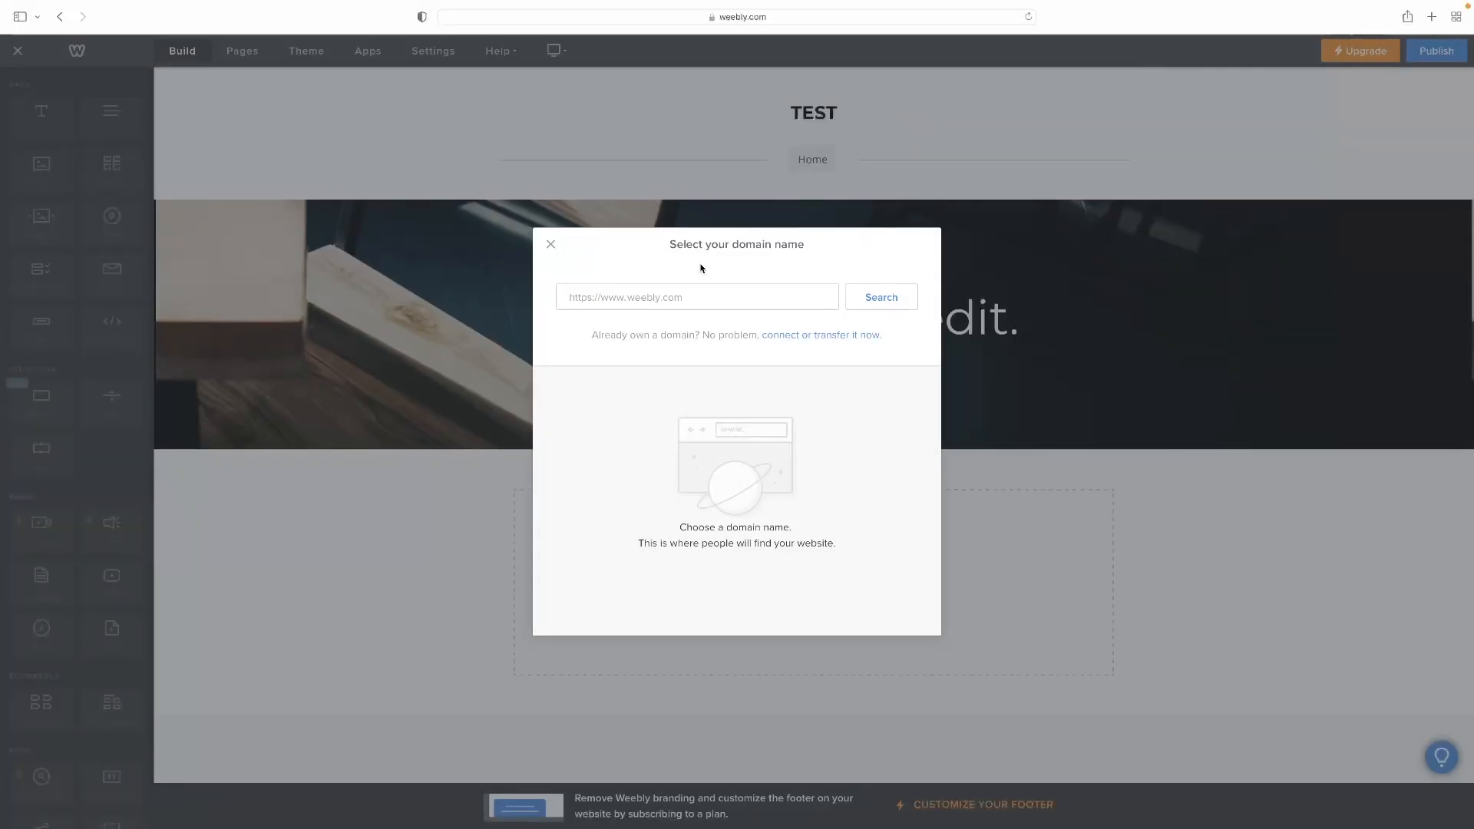
# Step: Close the domain name dialog and show the Home, About, Destinations, Contact page list
pyautogui.click(732, 296)
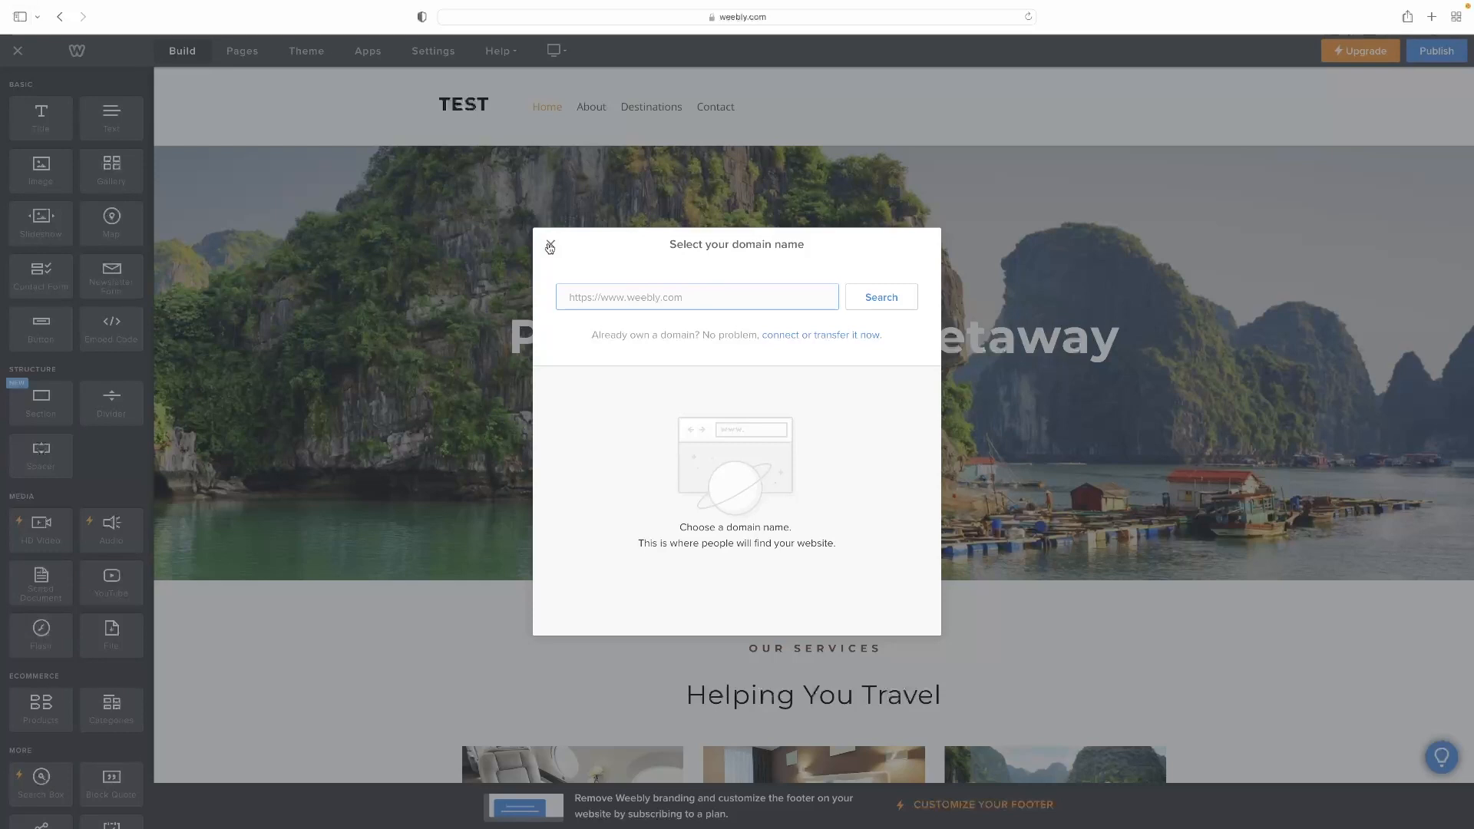
pyautogui.click(550, 247)
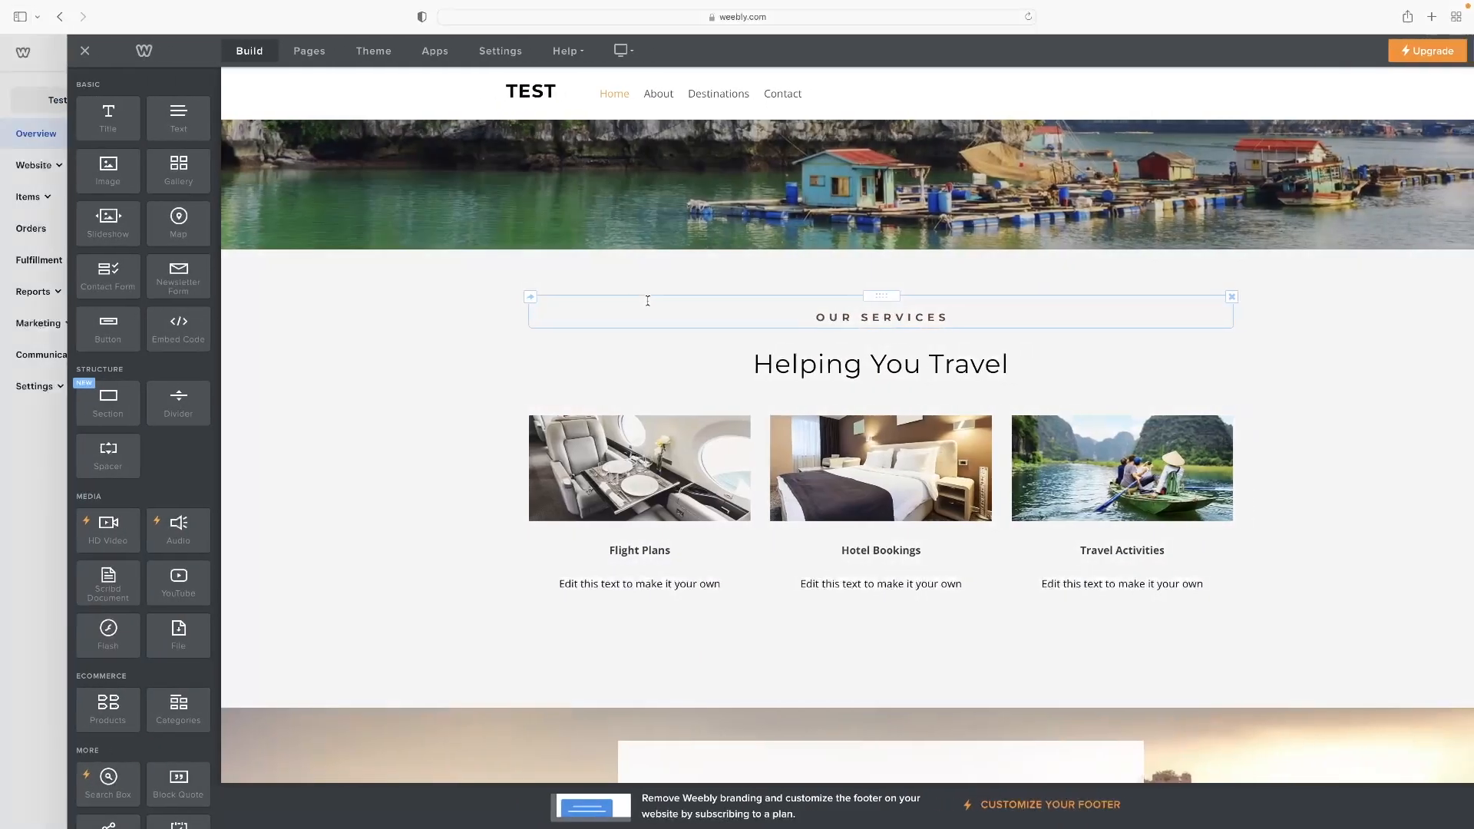
pyautogui.click(718, 92)
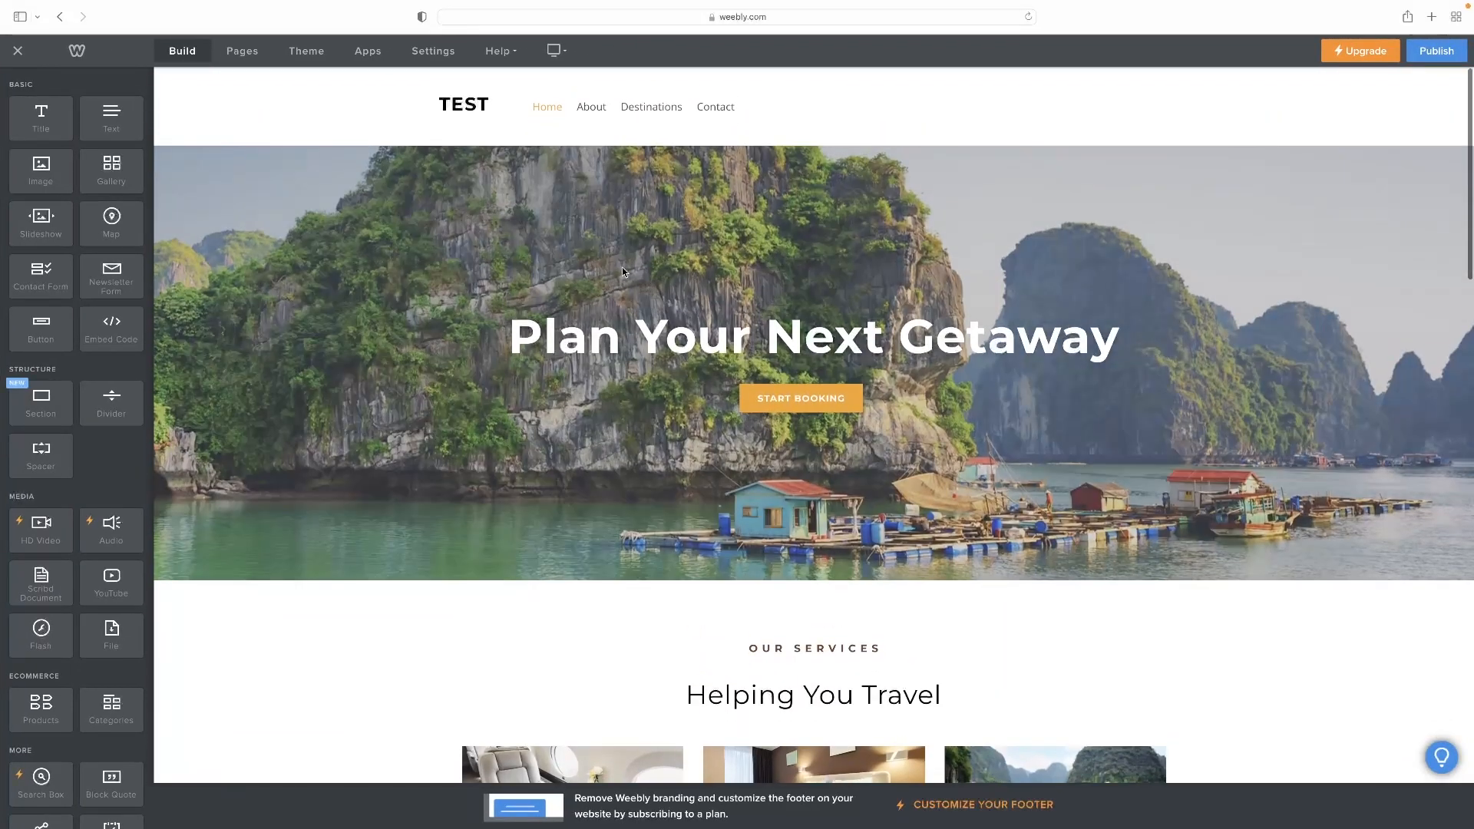
pyautogui.click(242, 50)
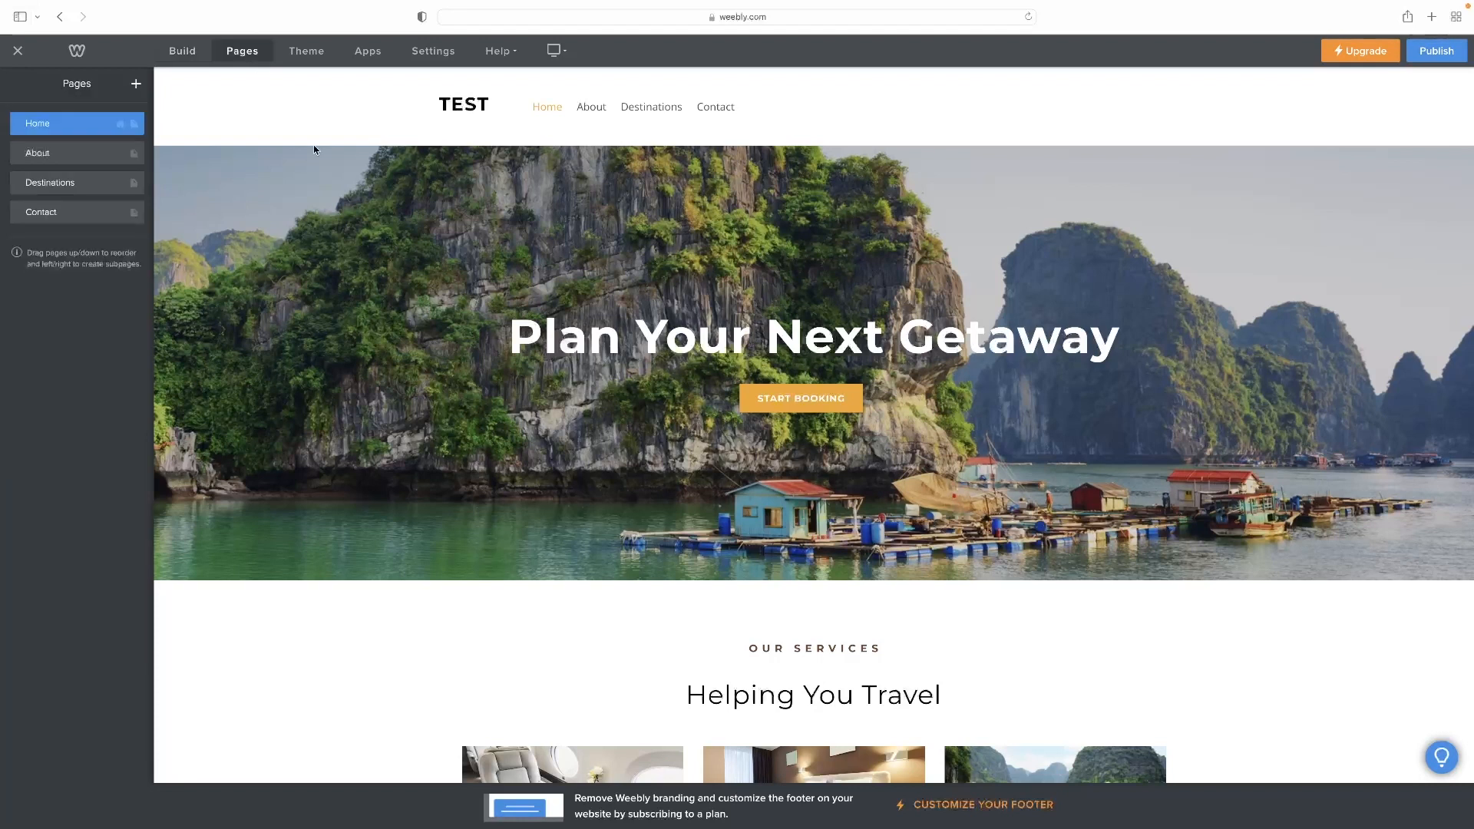
# Step: Exit the editor to Site Items and open a new blank product form
pyautogui.click(463, 104)
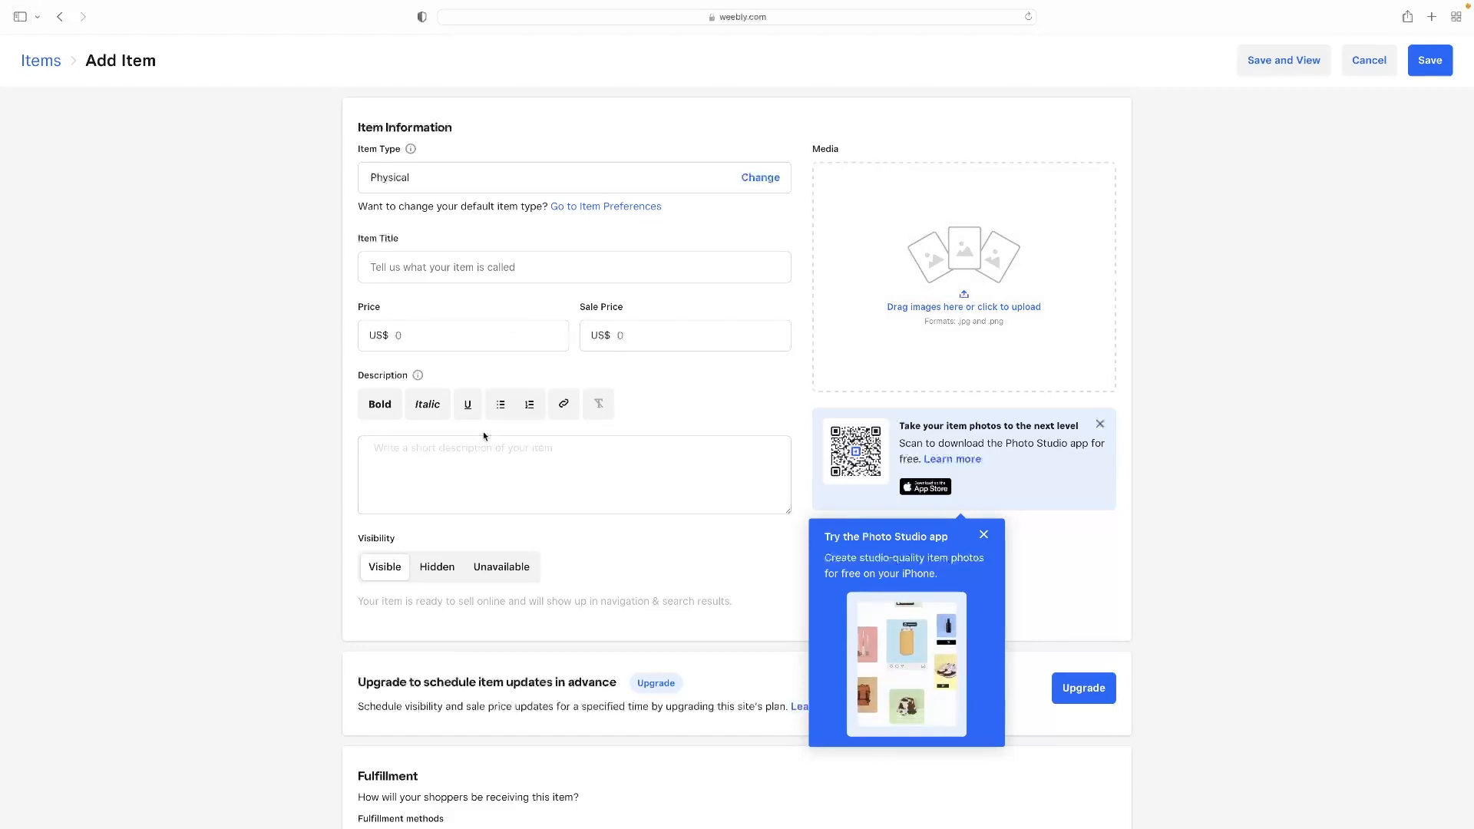
# Step: Scroll through the Add Item form, then cancel without saving
pyautogui.scroll(-3)
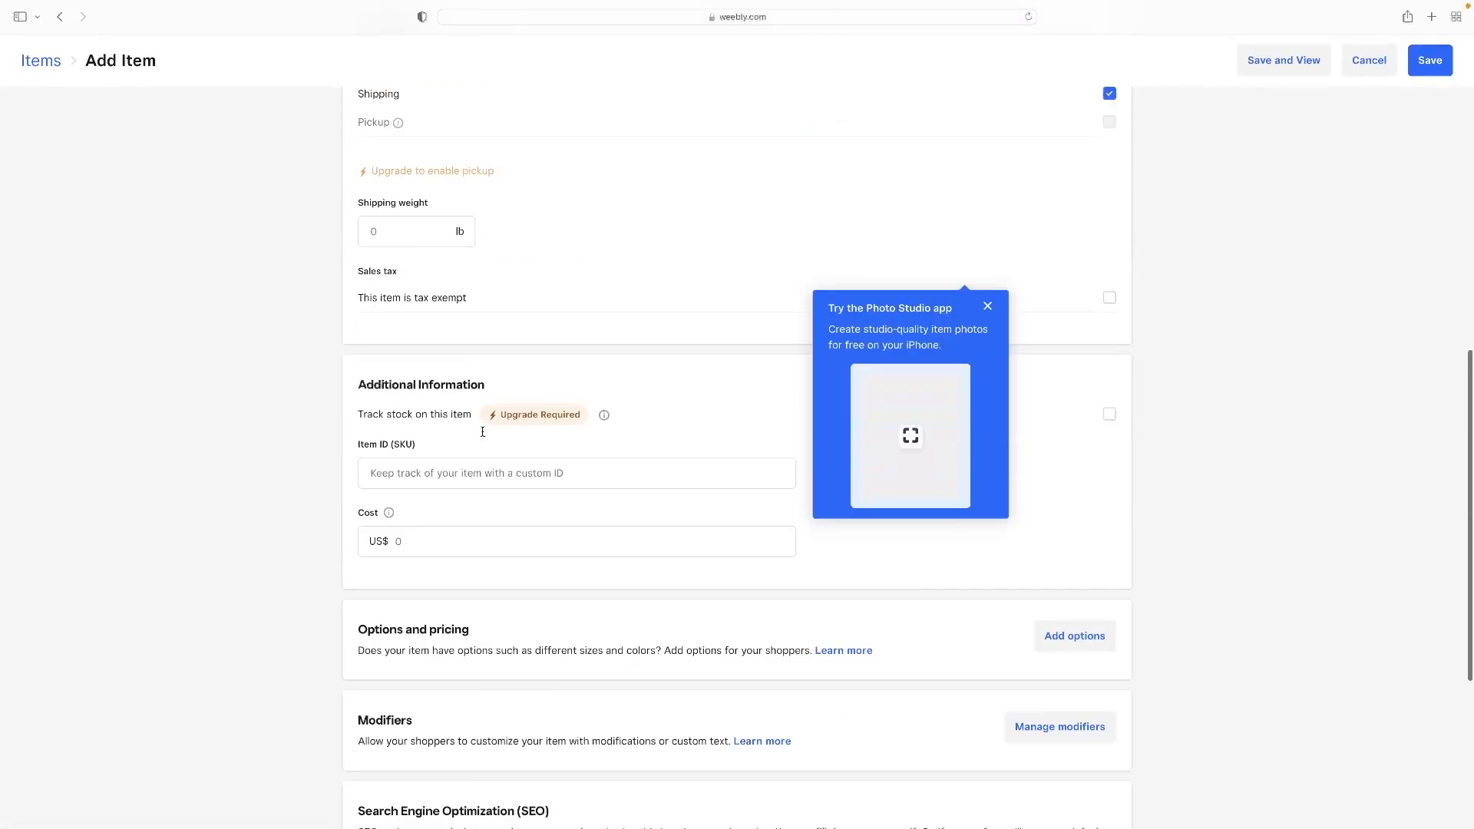
pyautogui.scroll(3)
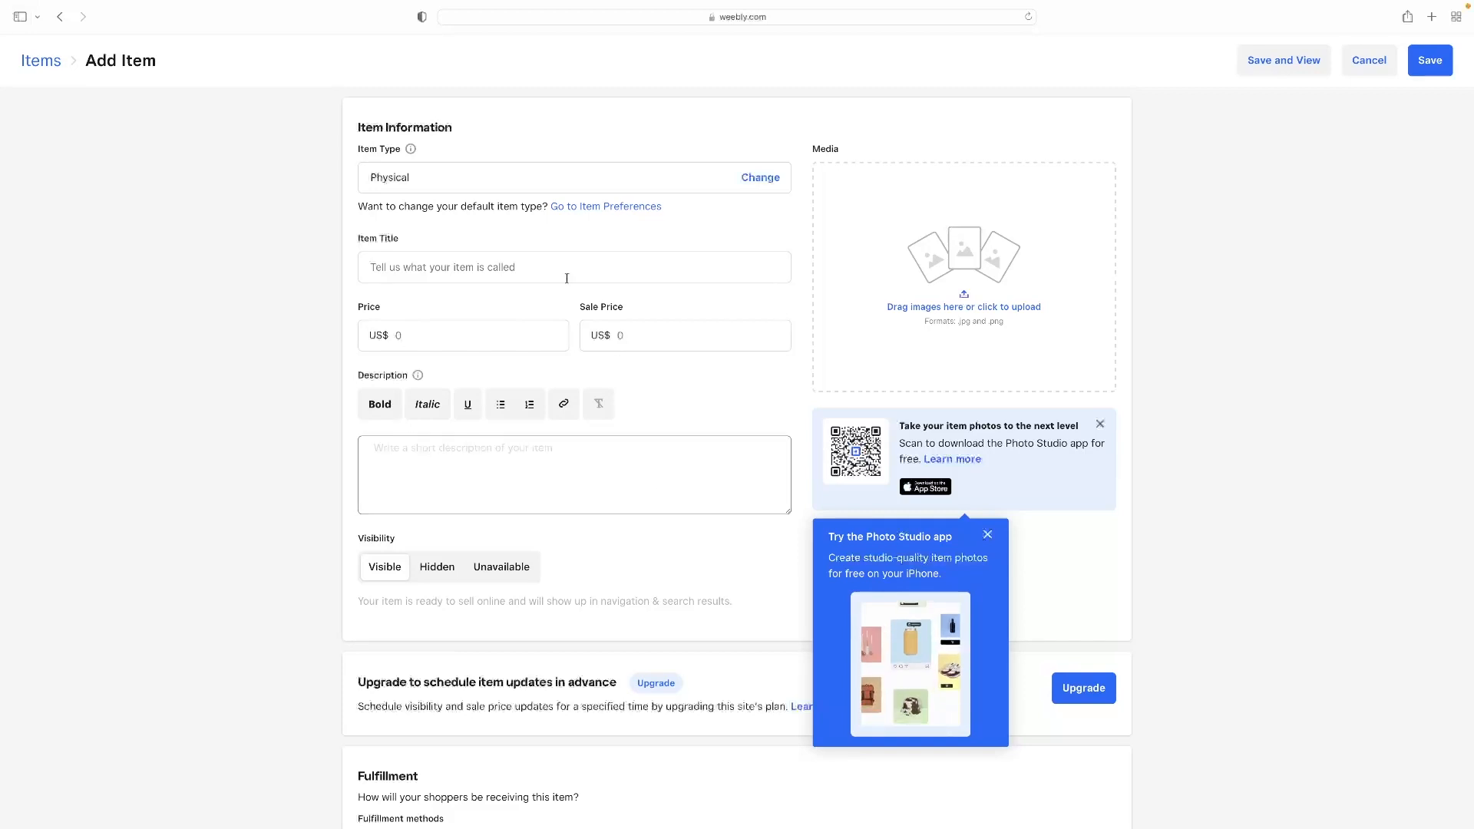
pyautogui.click(1368, 60)
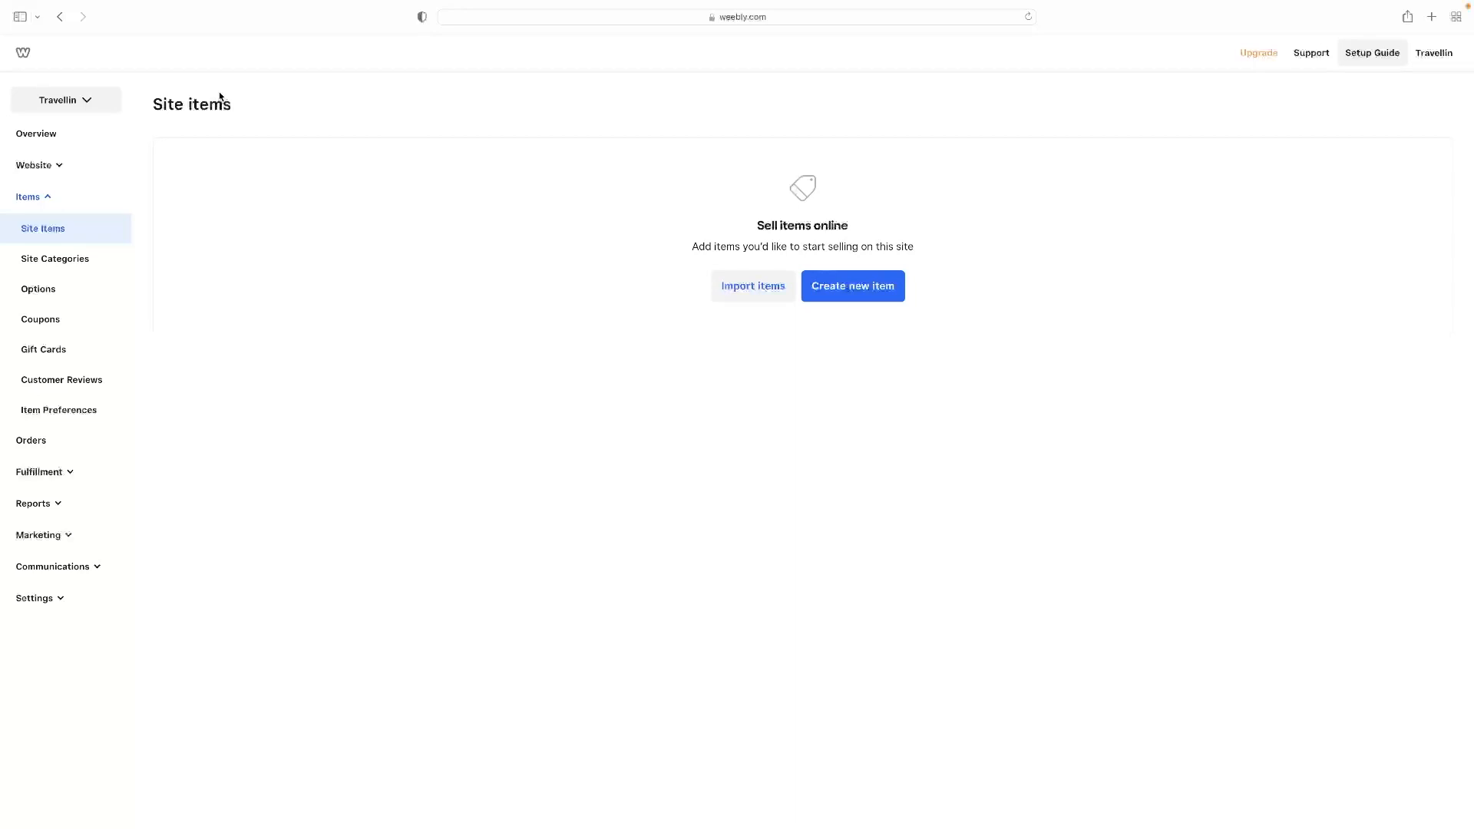
pyautogui.moveTo(146, 108)
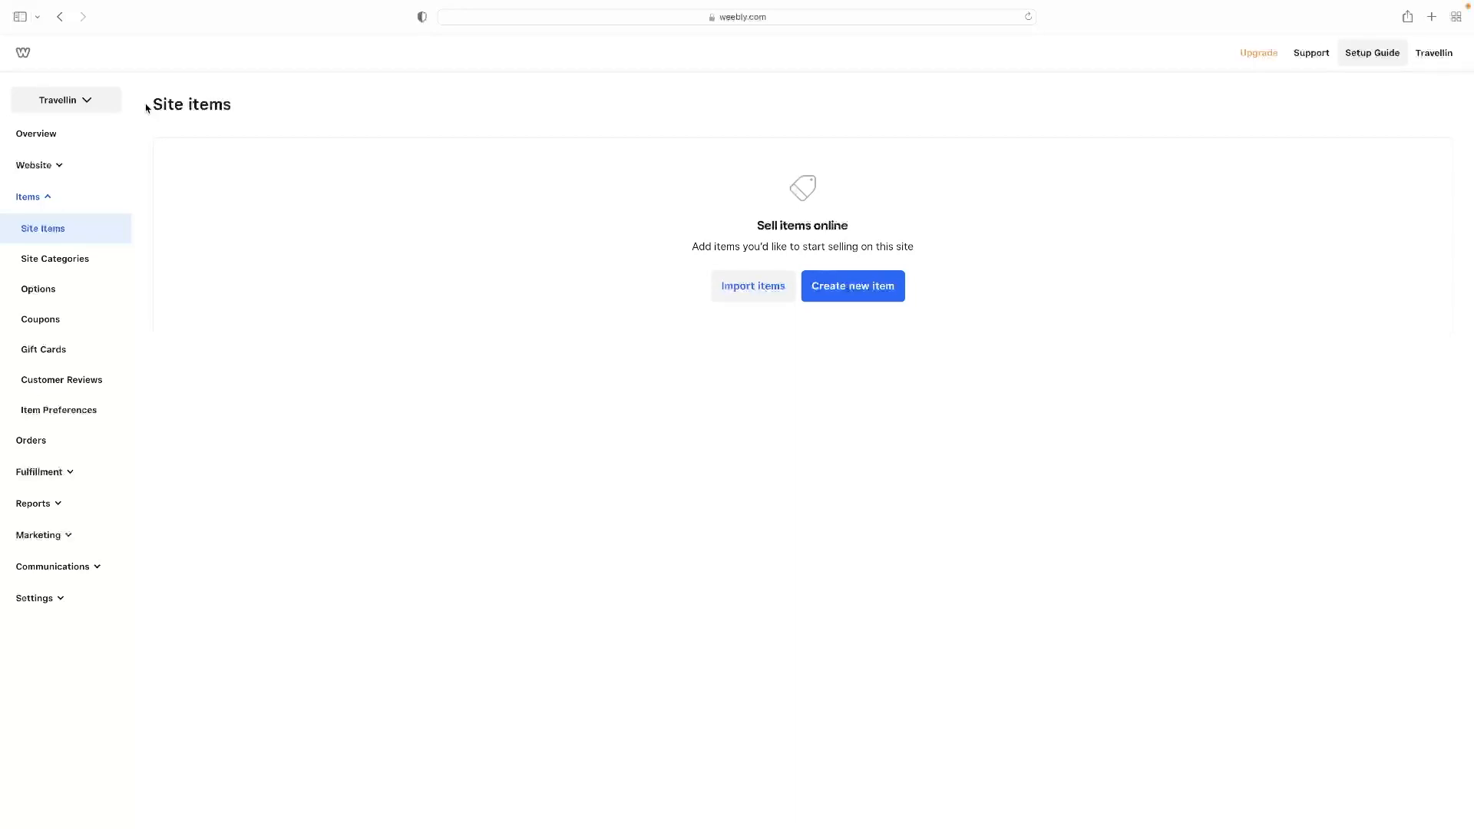
pyautogui.moveTo(371, 136)
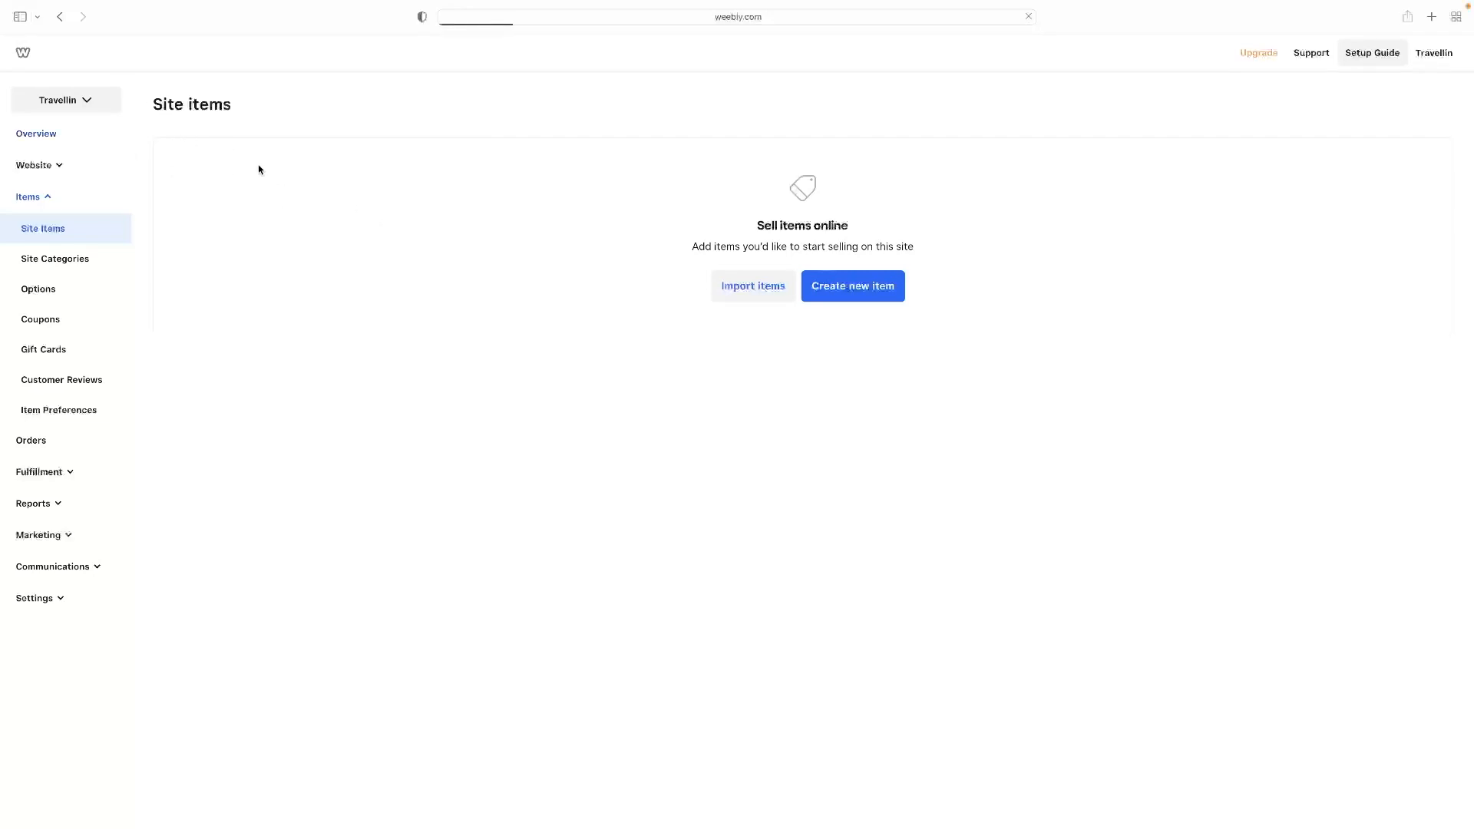
# Step: Reopen the Travellin site editor via Website > Edit Site
pyautogui.click(36, 133)
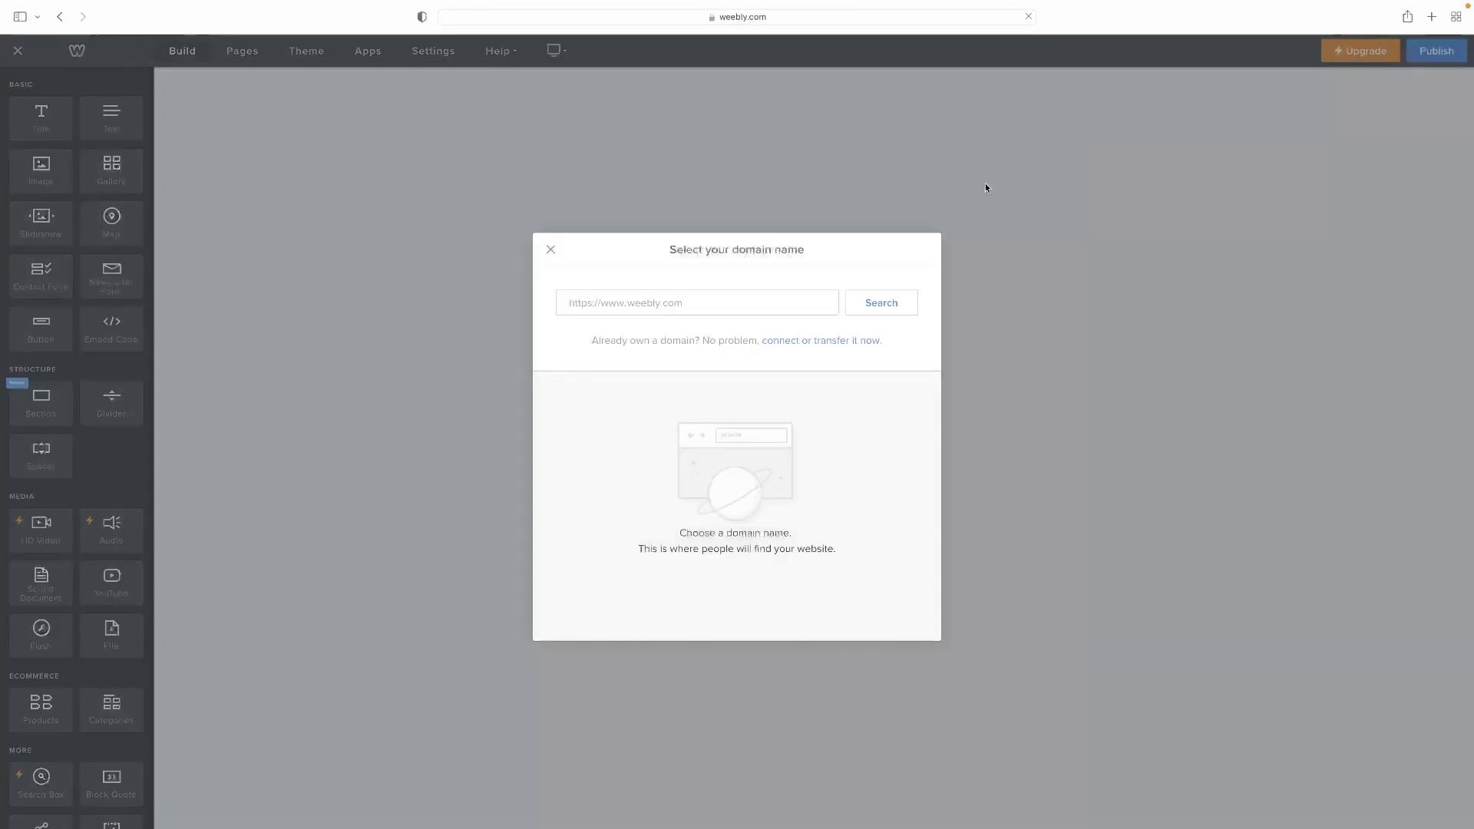
# Step: Dismiss the domain prompt and select the home page's Great Wall destinations section
pyautogui.click(551, 248)
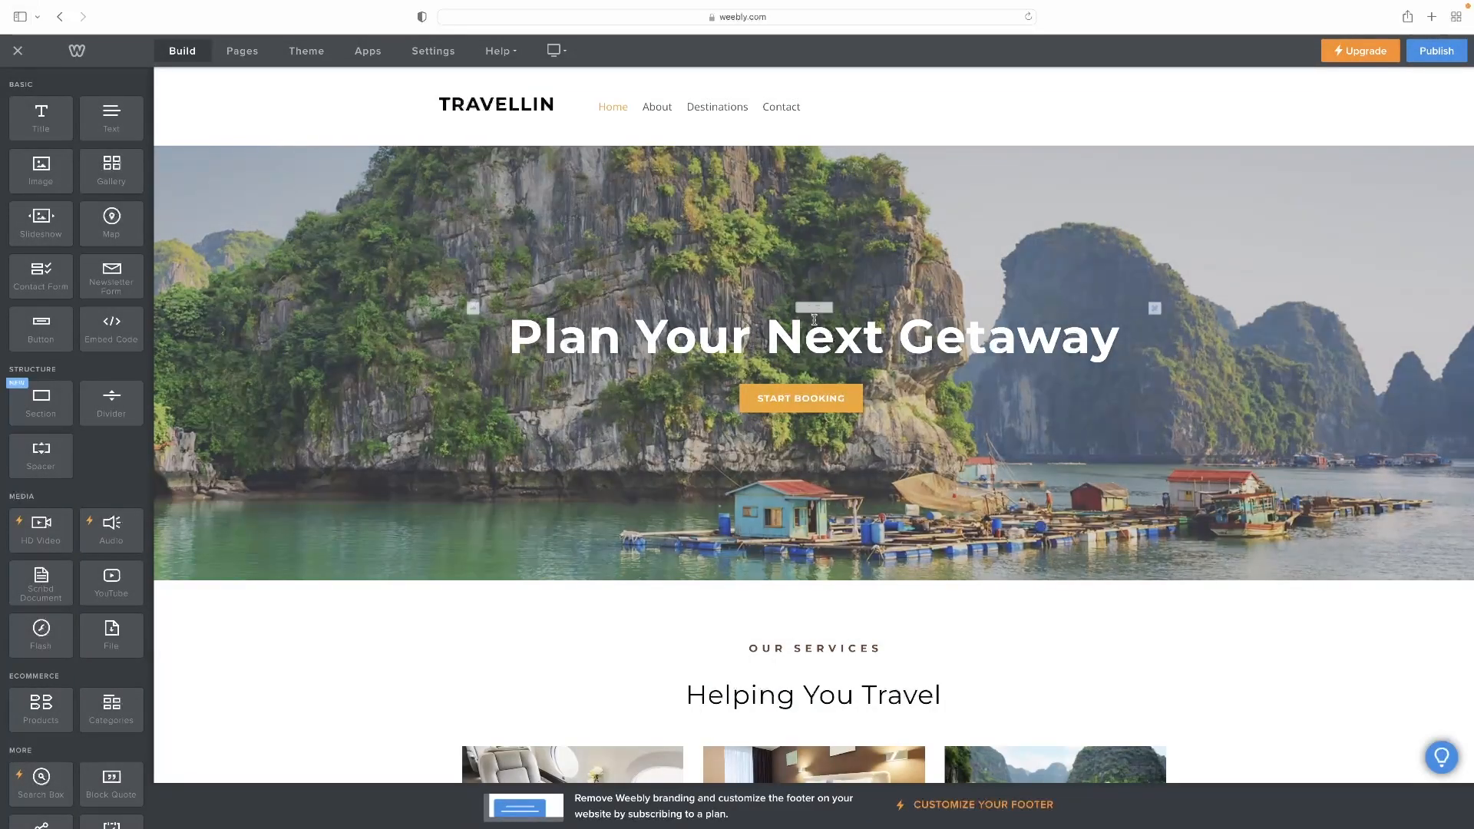
pyautogui.scroll(-3)
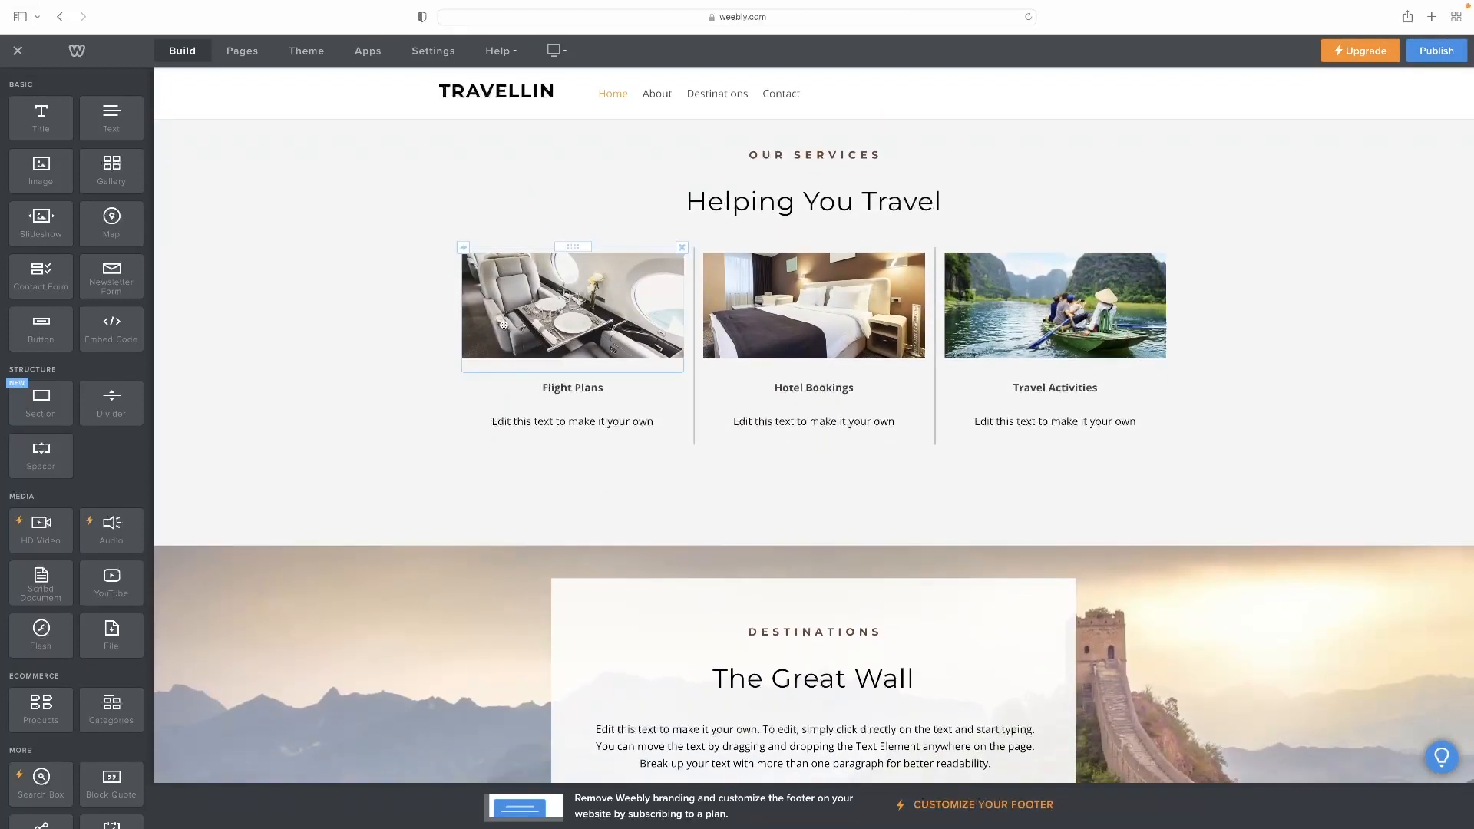
pyautogui.moveTo(518, 343)
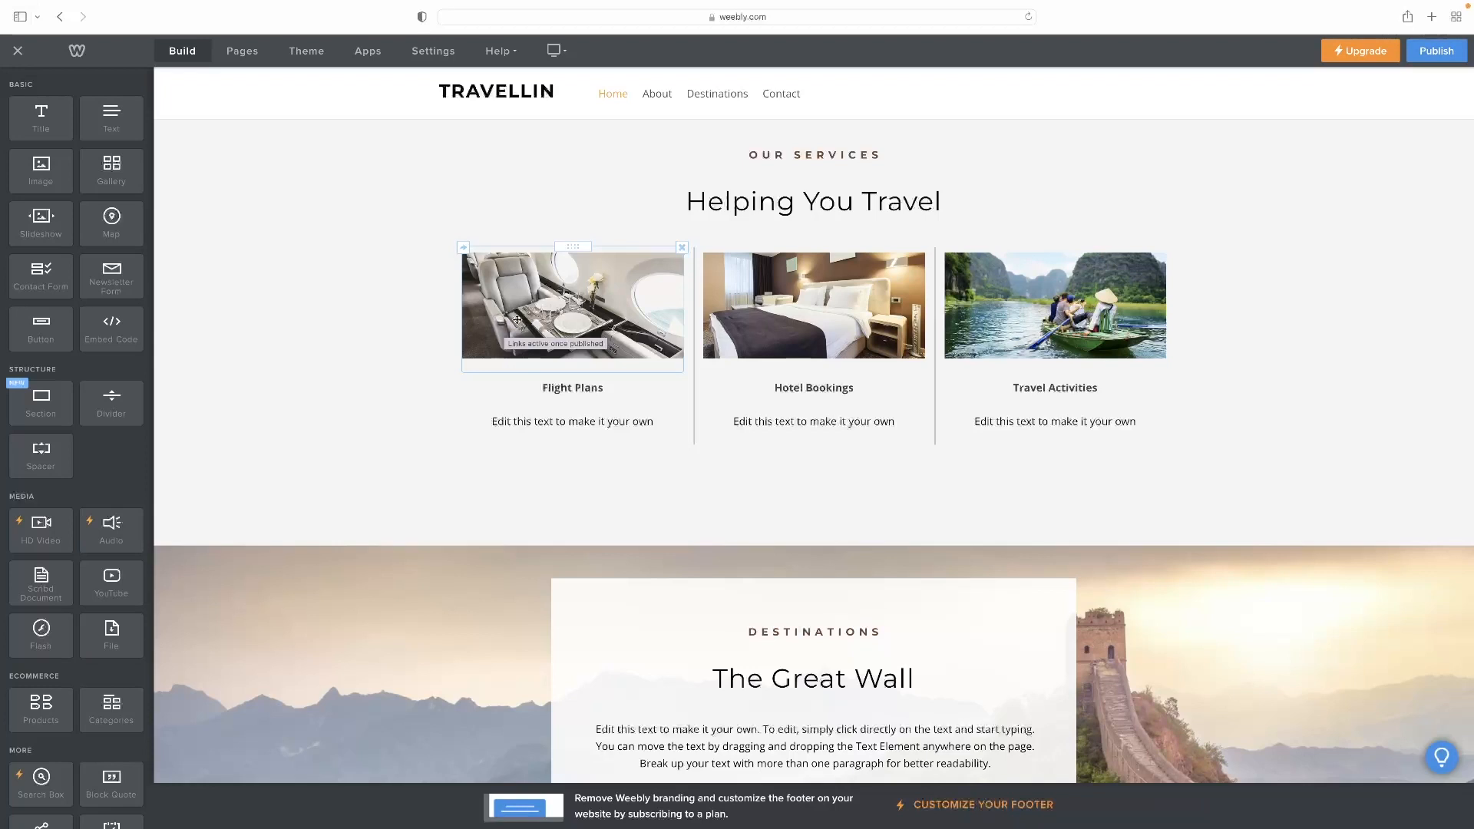
pyautogui.scroll(-3)
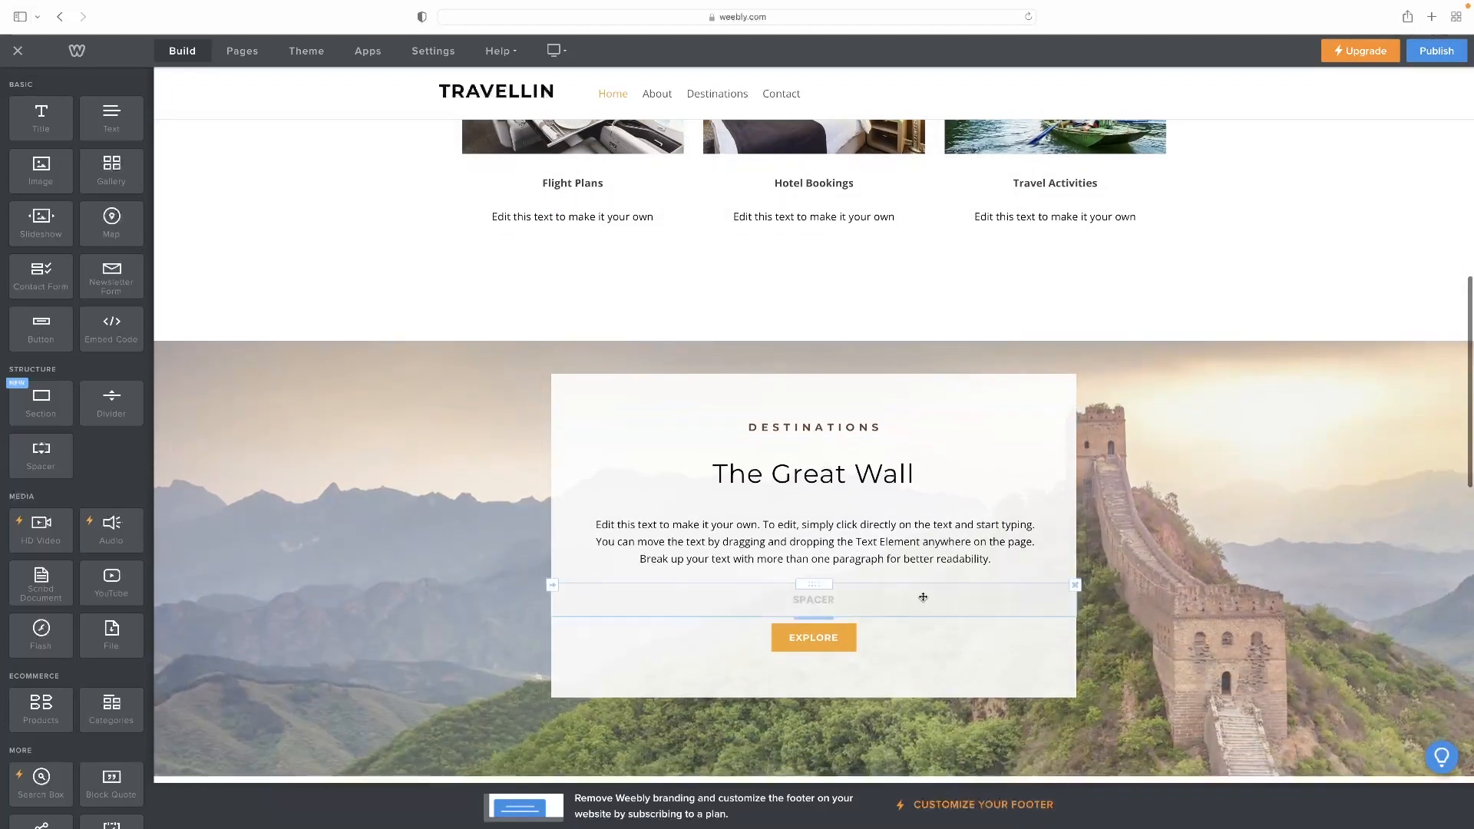
pyautogui.click(813, 637)
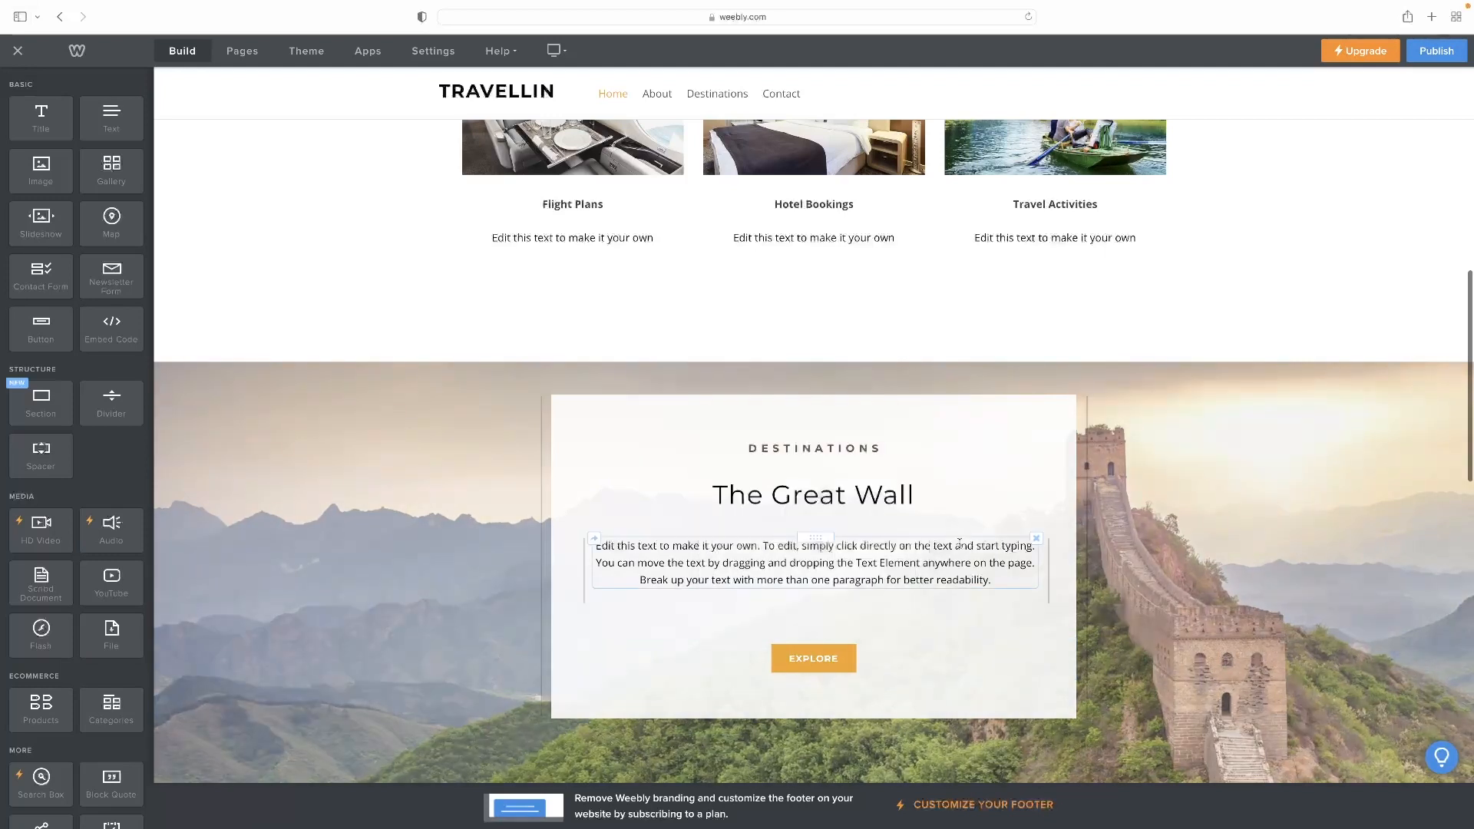
pyautogui.click(813, 562)
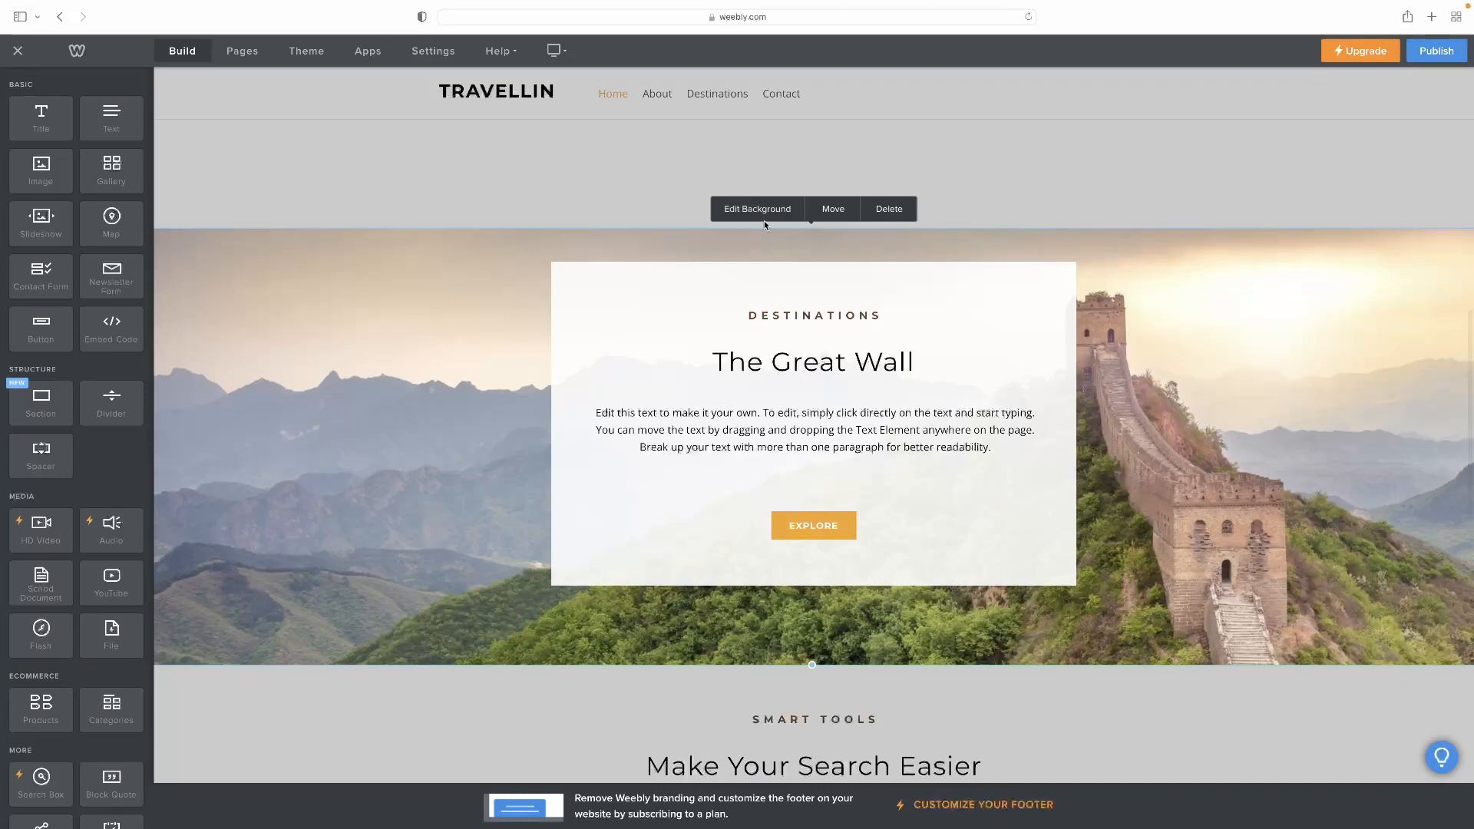
pyautogui.moveTo(588, 232)
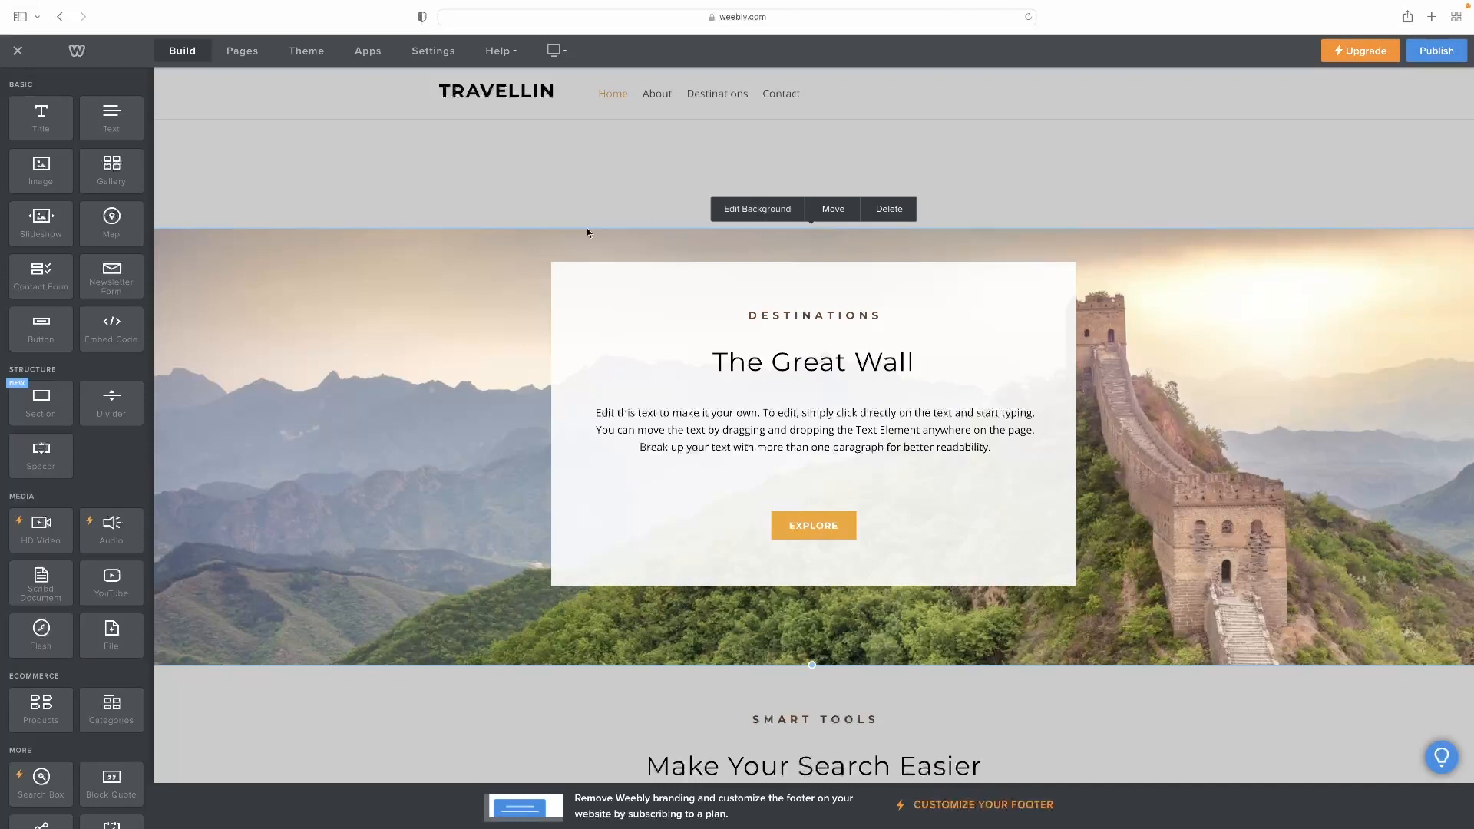